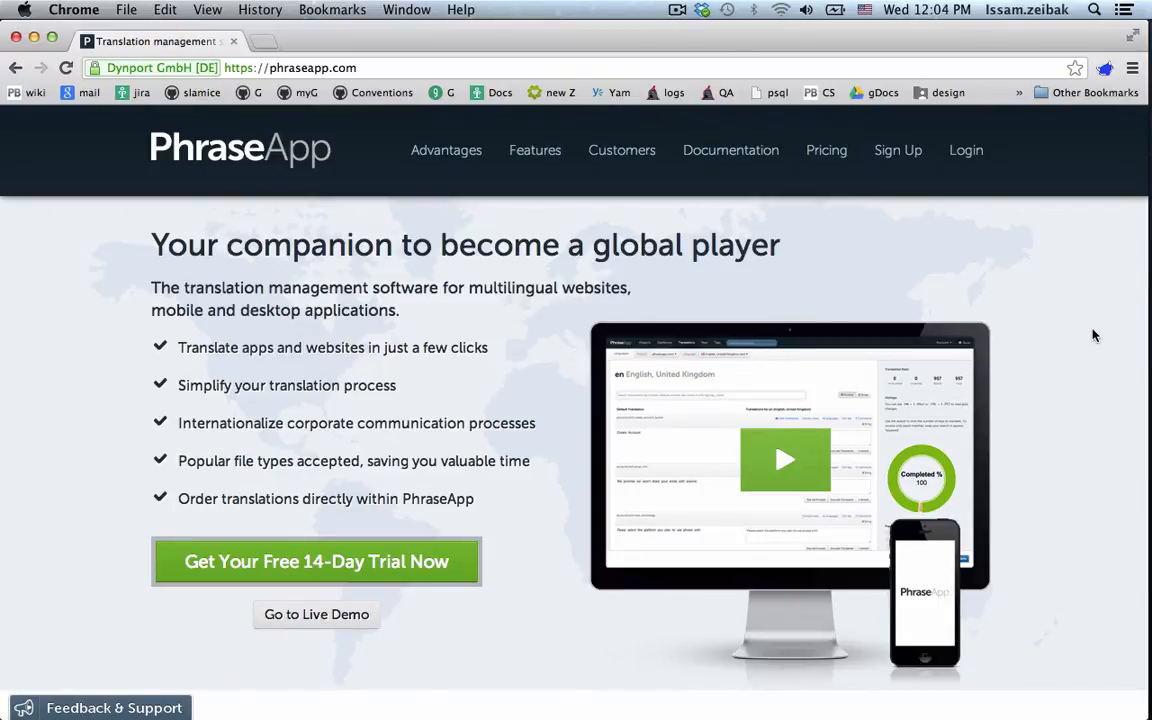
Sign in with e-mail and password and land on the empty Projects overview.
{"action": "scroll", "scroll_direction": "down", "scroll_amount": 3}
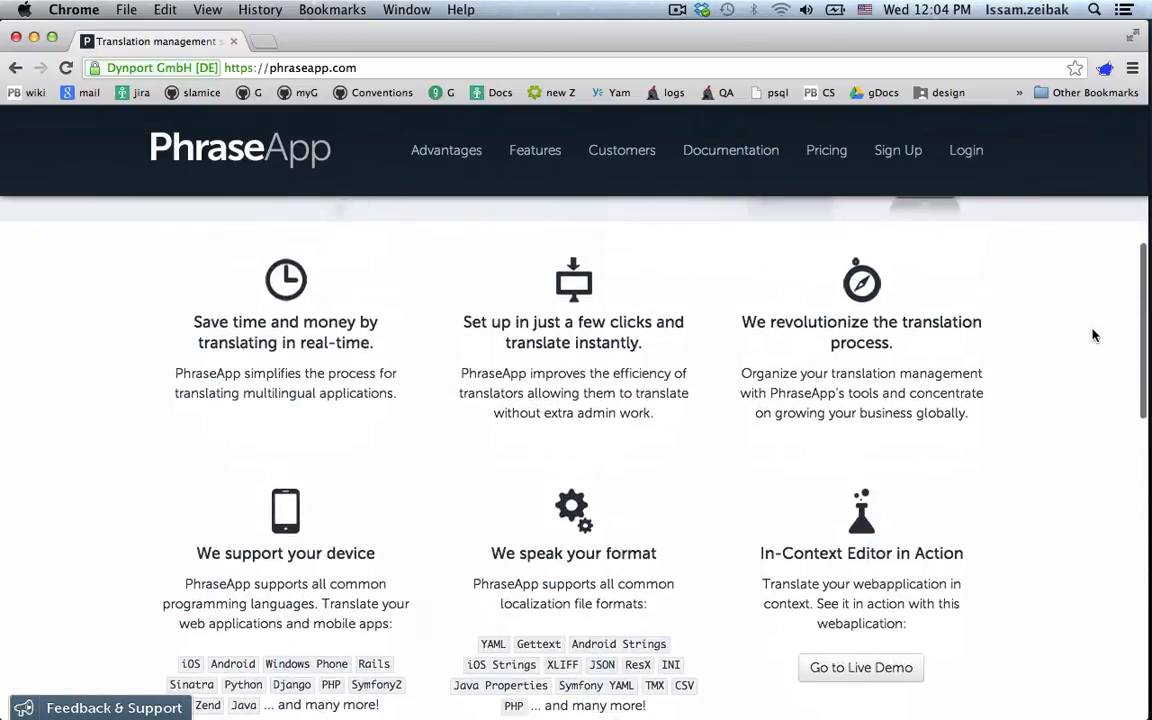
{"action": "scroll", "scroll_direction": "down", "scroll_amount": 3}
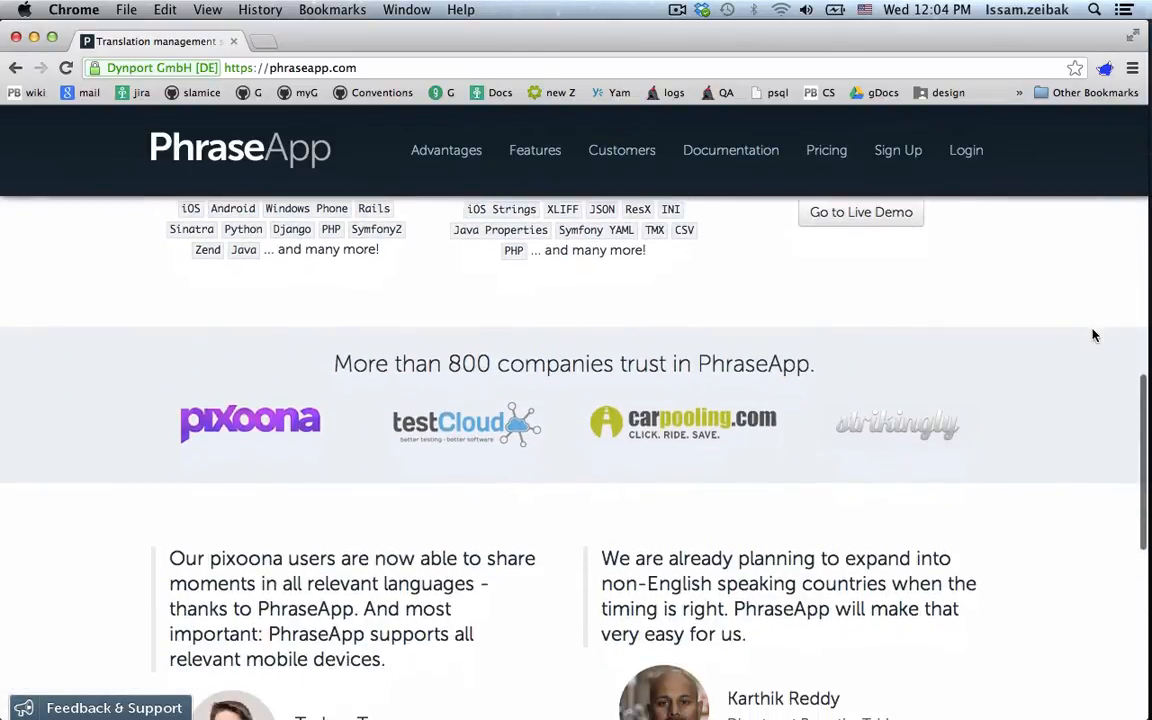
{"action": "scroll", "scroll_direction": "down", "scroll_amount": 3}
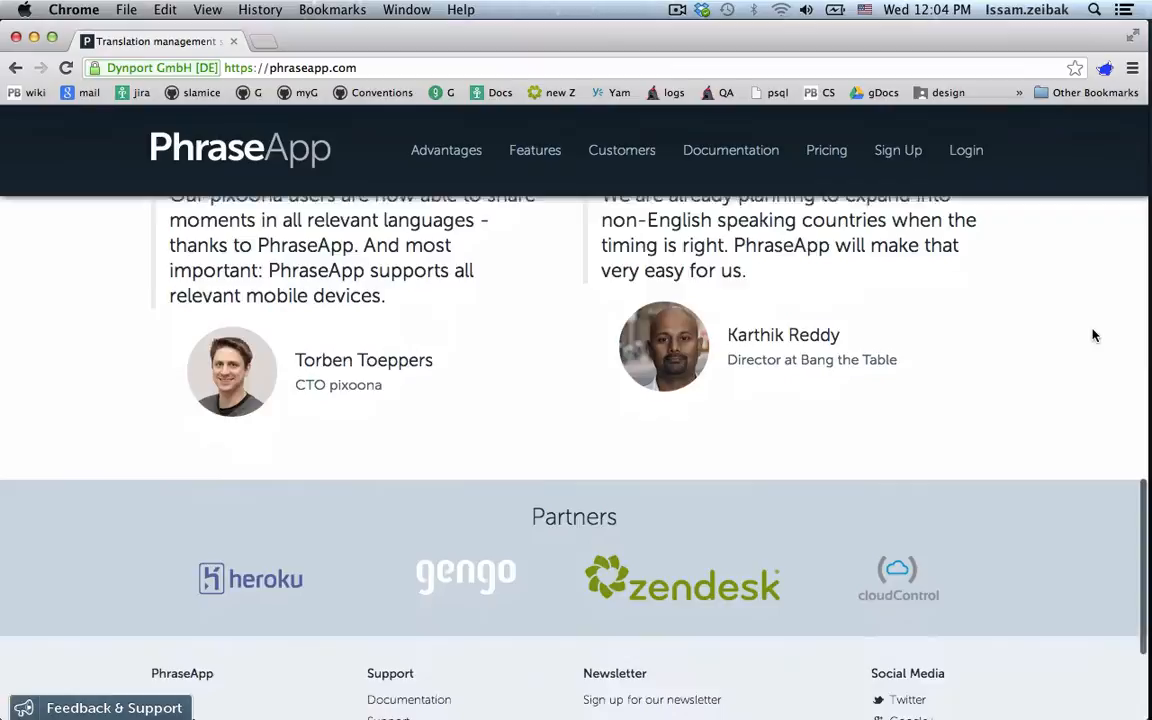
{"action": "scroll", "scroll_direction": "up", "scroll_amount": 3}
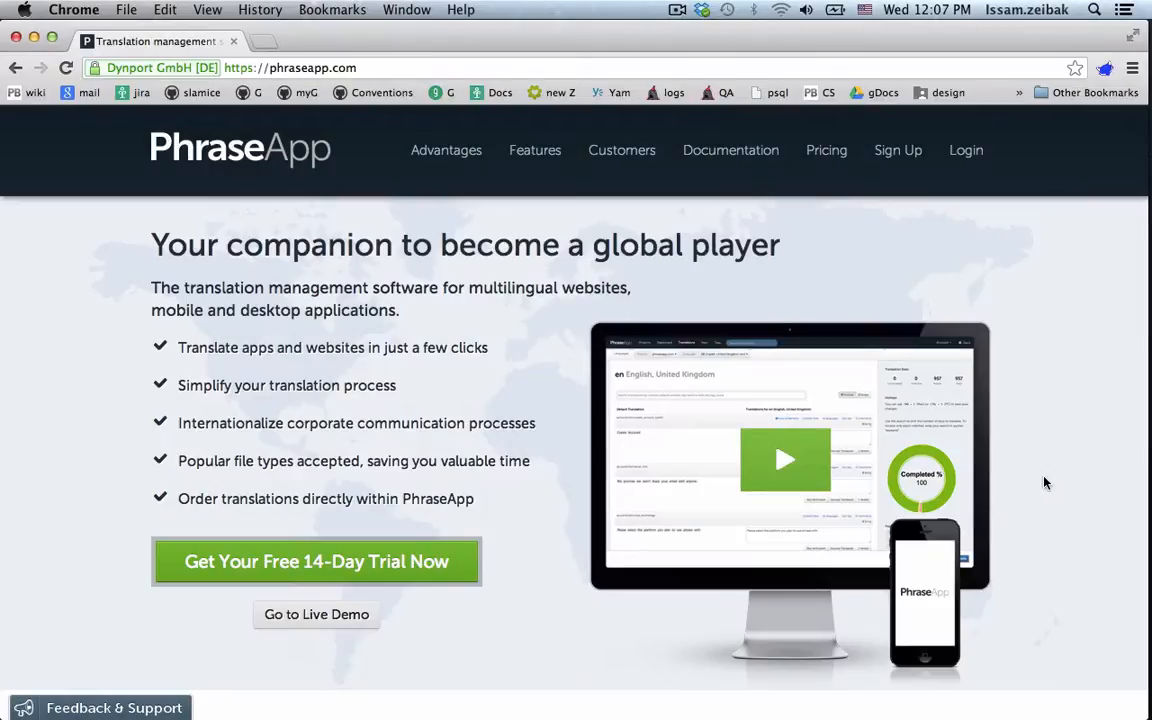
{"action": "mouse_move", "coordinate": [1002, 260]}
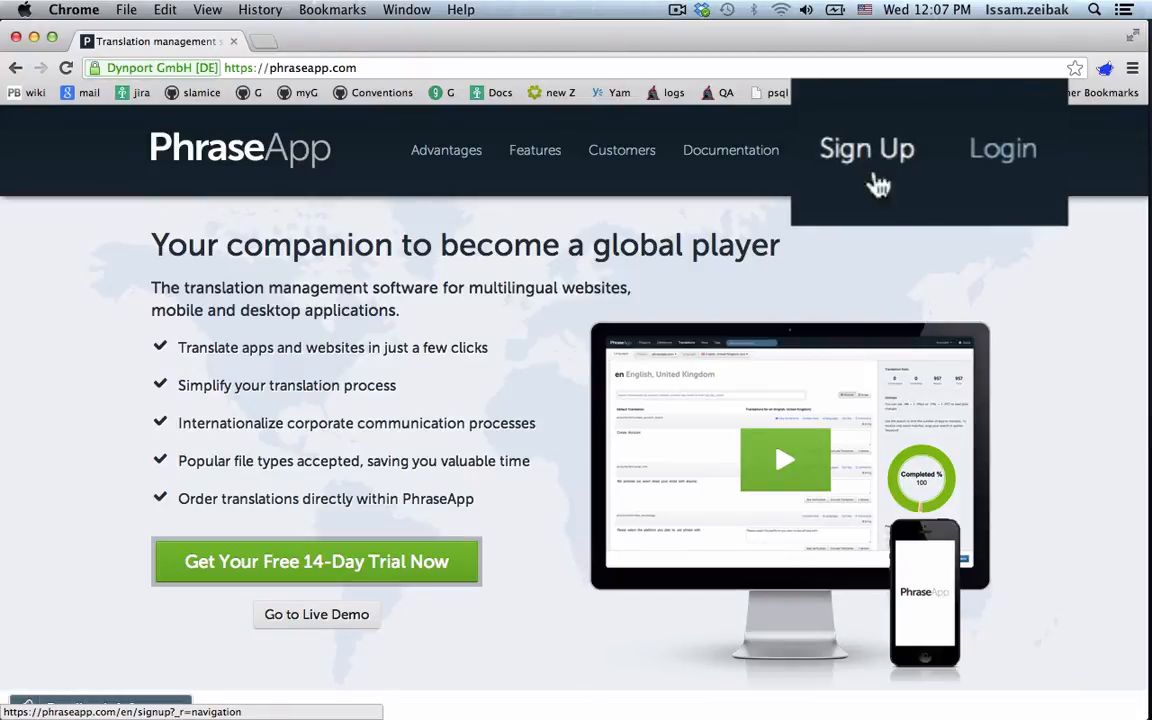
{"action": "left_click", "coordinate": [1002, 148]}
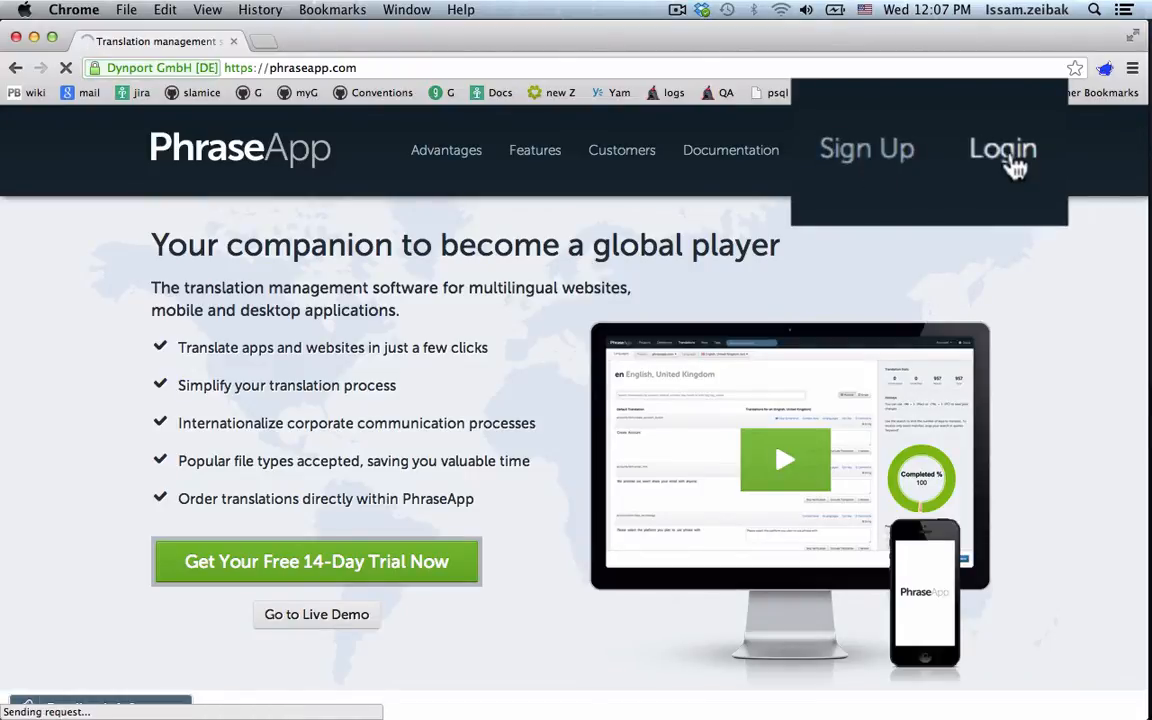
{"action": "left_click", "coordinate": [1002, 148]}
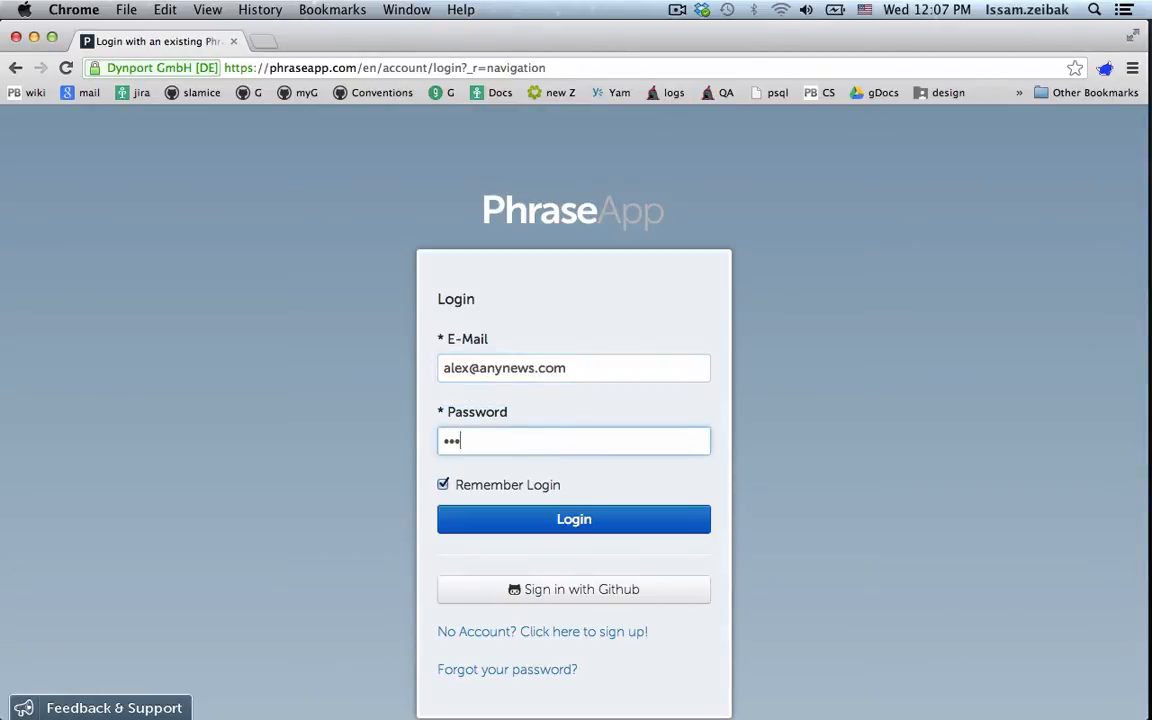
{"action": "left_click", "coordinate": [572, 520]}
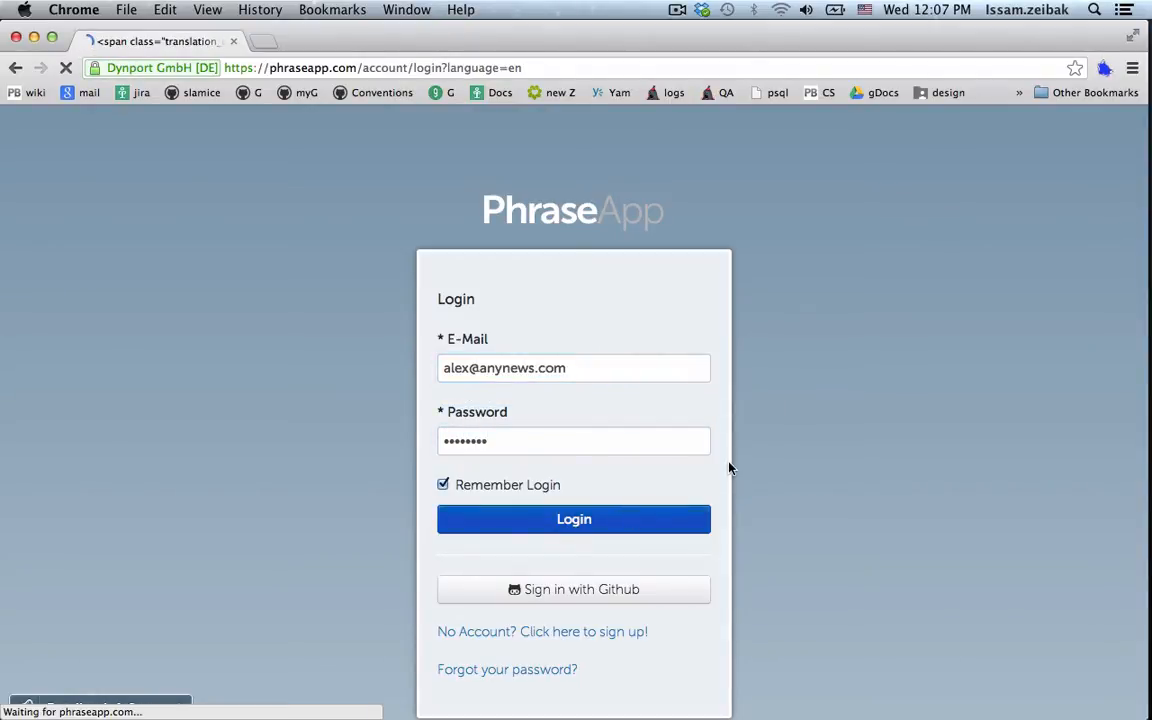
{"action": "left_click", "coordinate": [572, 520]}
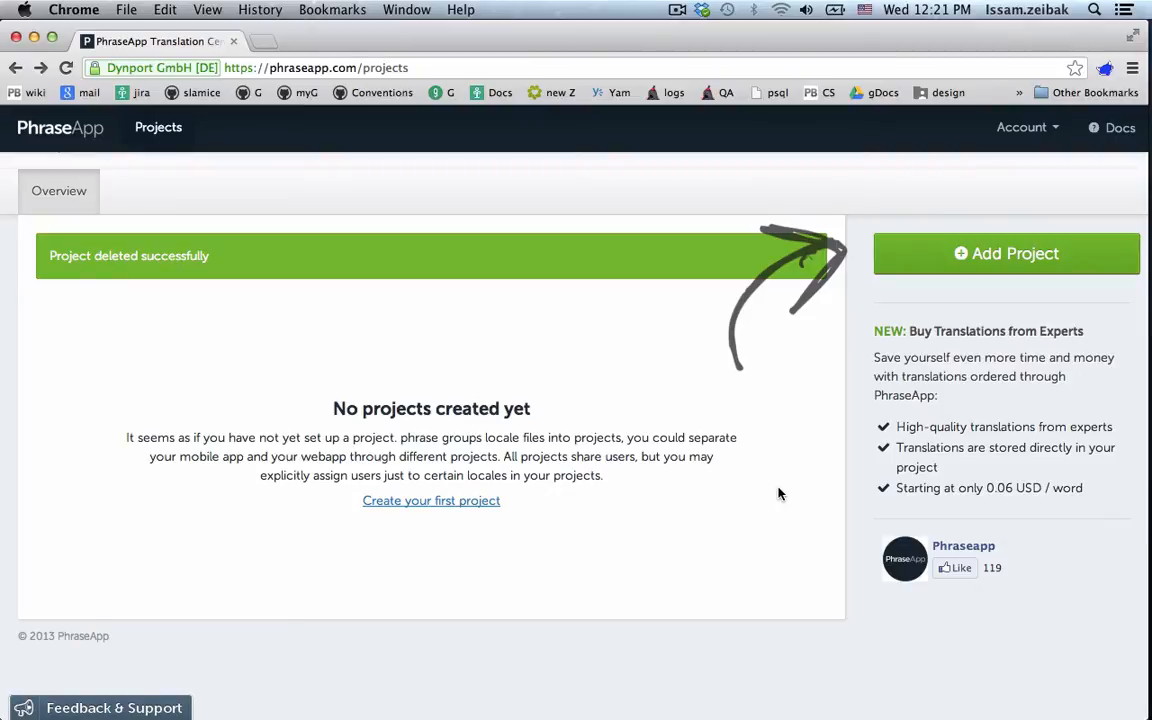
{"action": "left_click", "coordinate": [1004, 252]}
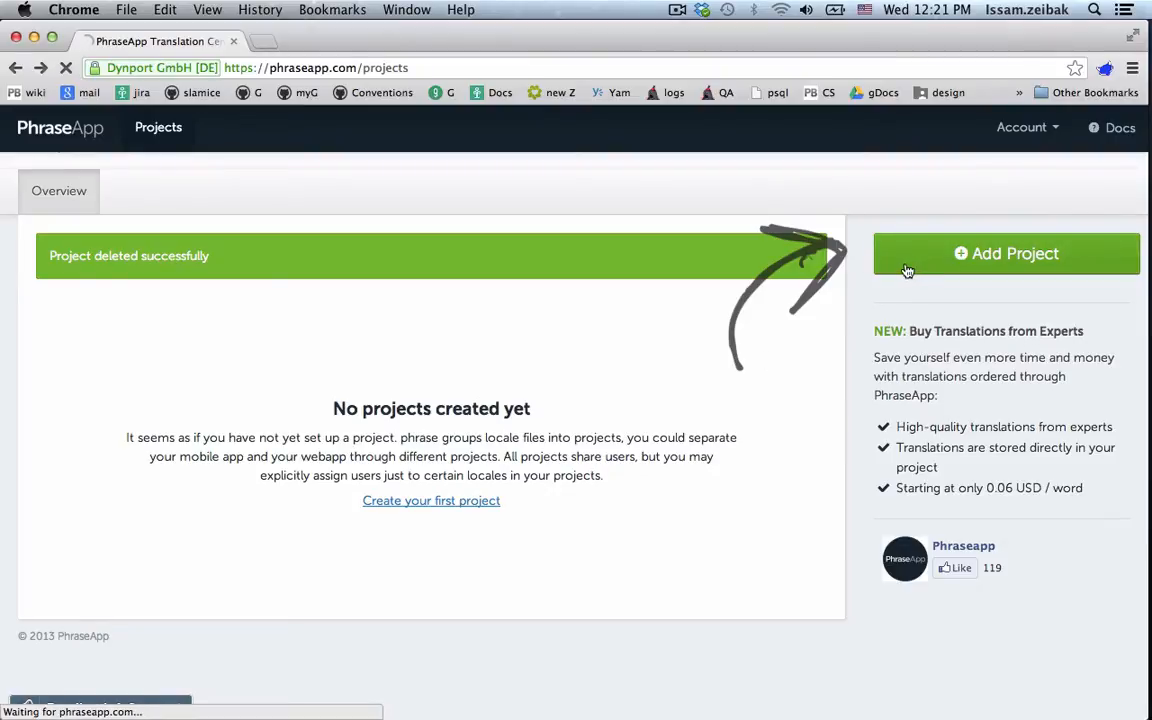
{"action": "left_click", "coordinate": [1006, 252]}
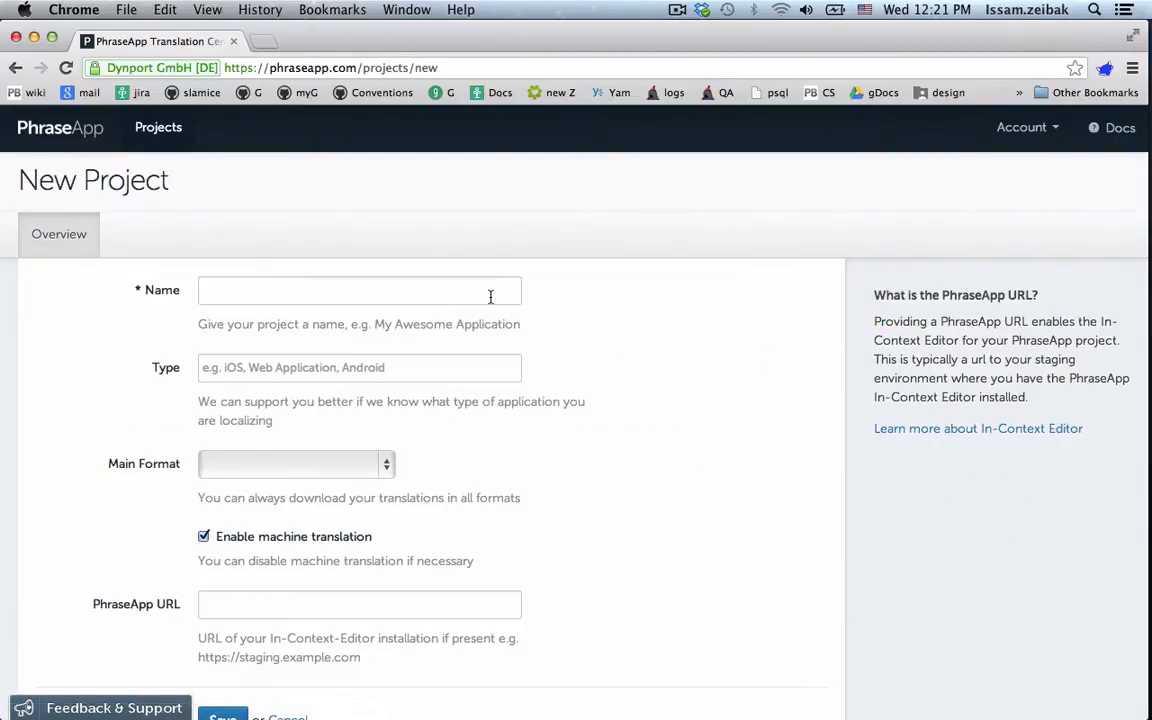
{"action": "type", "text": "Bob"}
{"action": "type", "text": "Website"}
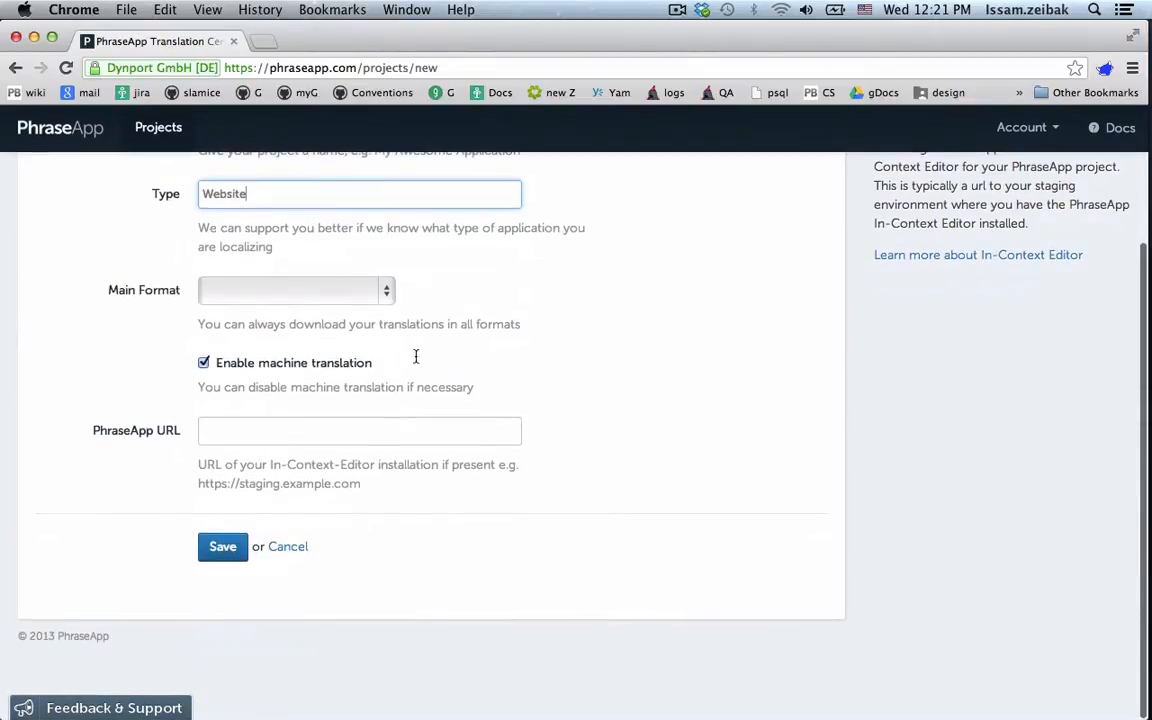
{"action": "left_click", "coordinate": [296, 290]}
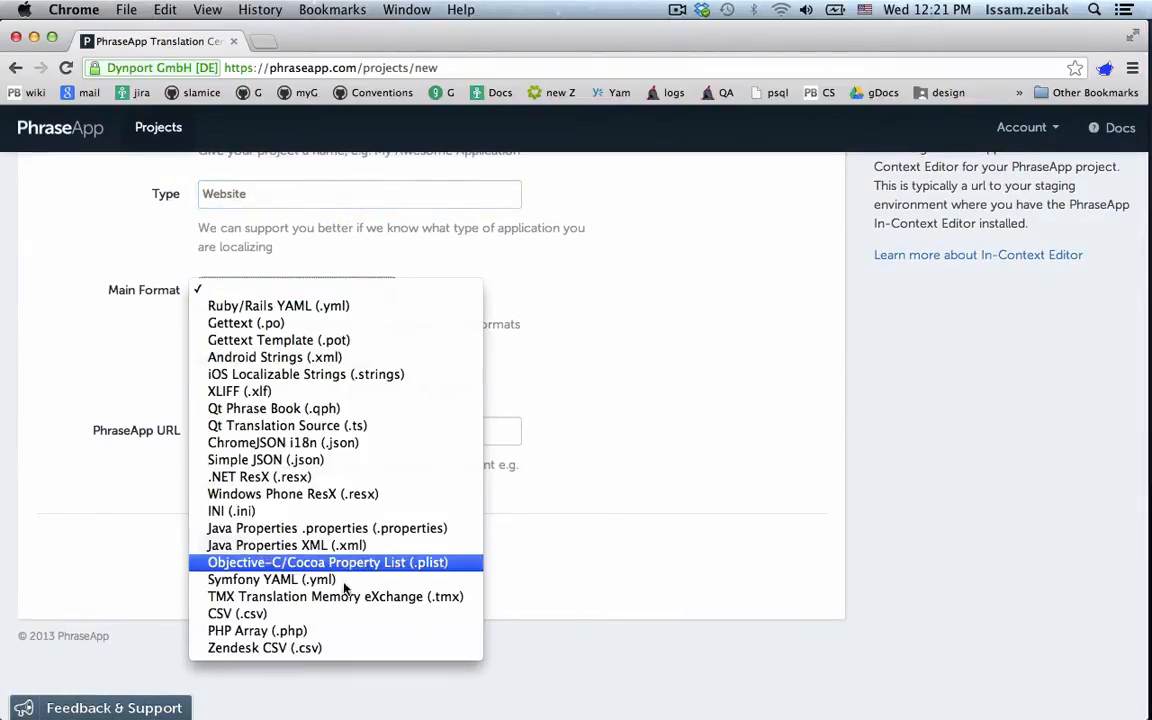
{"action": "left_click", "coordinate": [238, 612]}
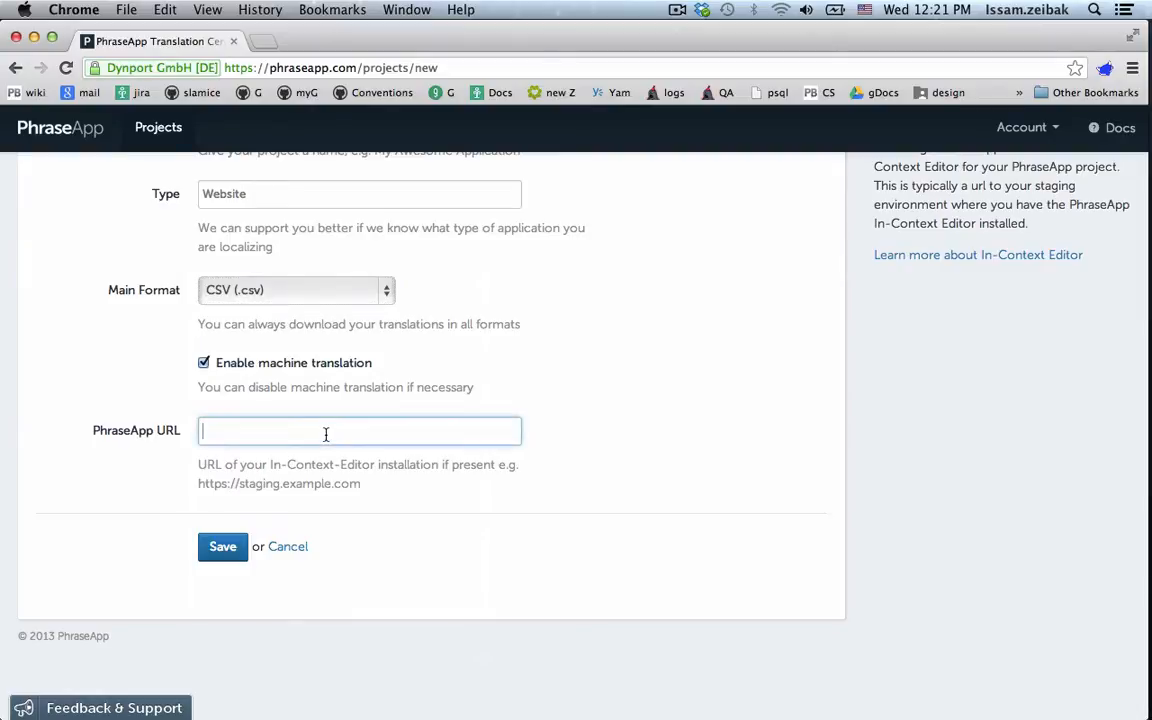
{"action": "type", "text": "http://staging.bobs"}
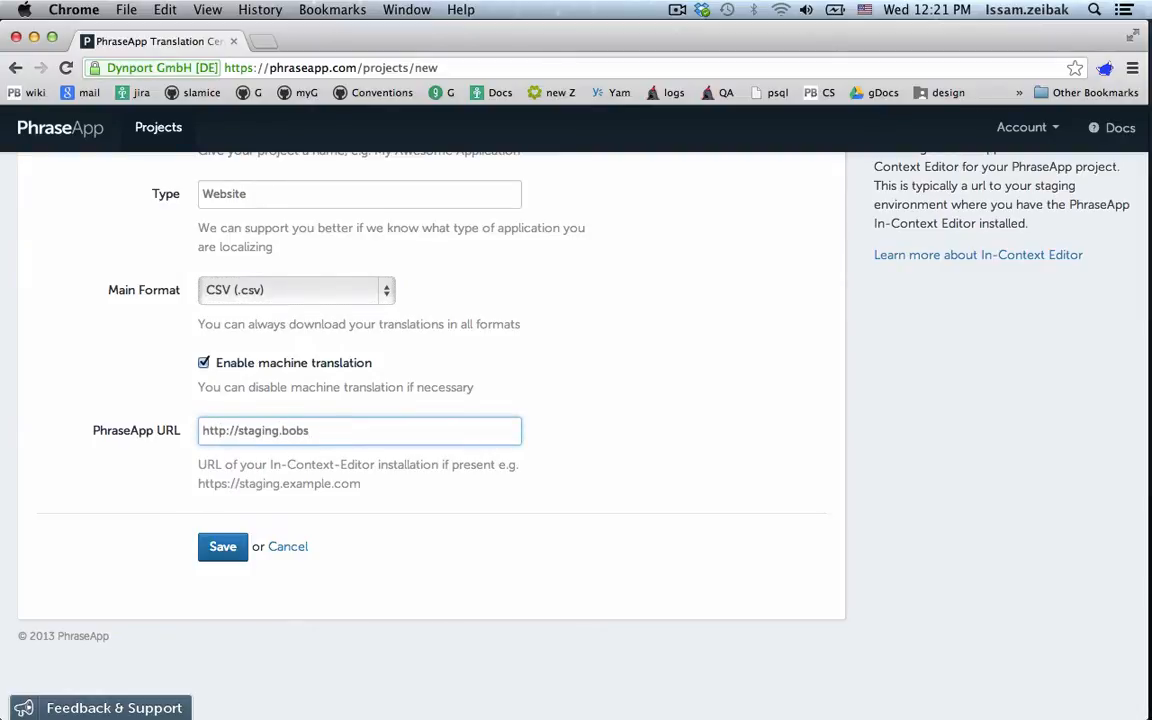
{"action": "left_click", "coordinate": [222, 546]}
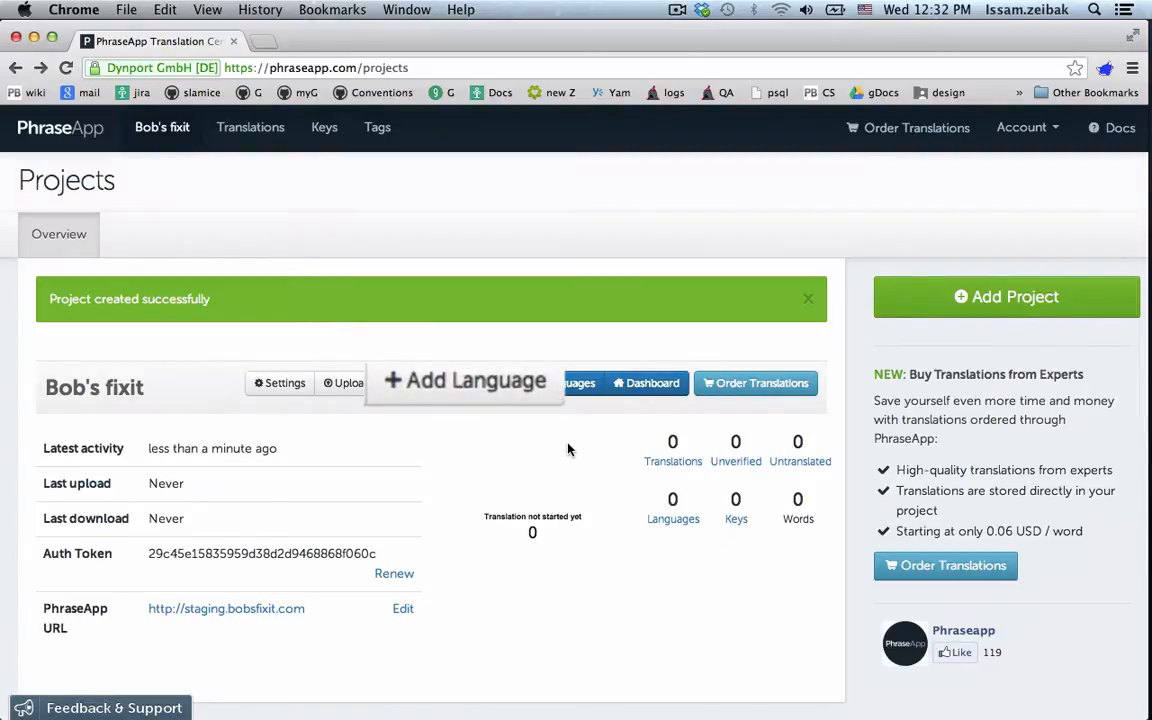
Add a Chinese (zh) locale named bobs_fixit_chinese and save it.
{"action": "left_click", "coordinate": [464, 382]}
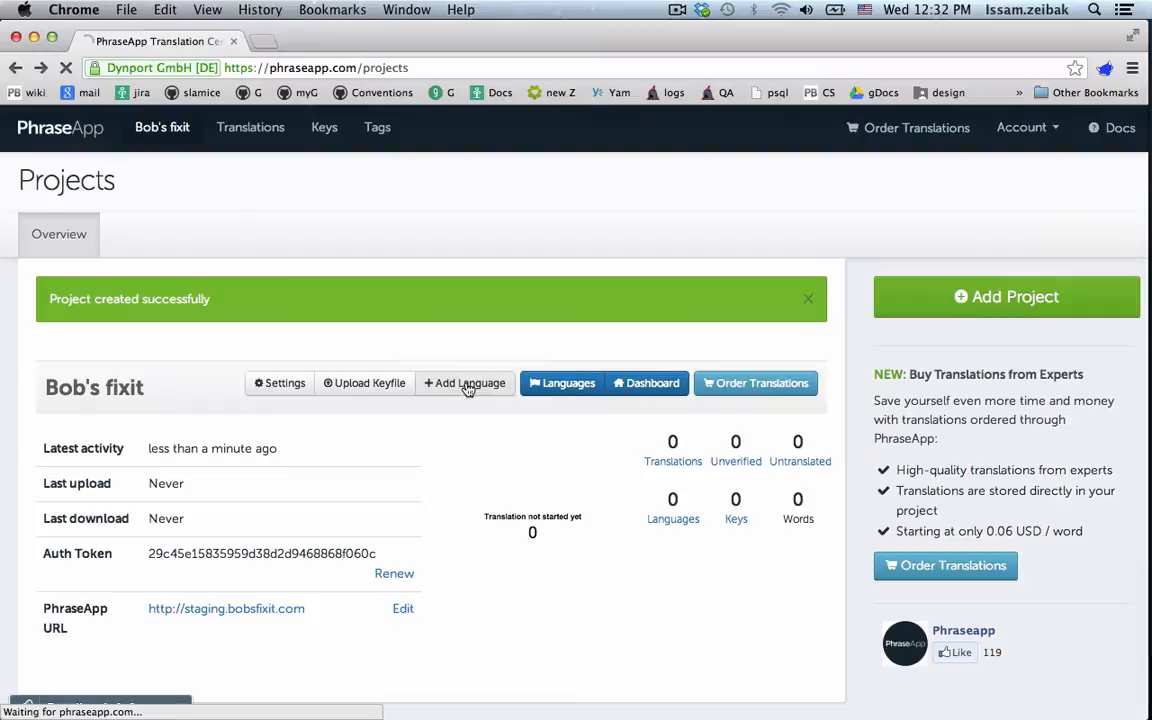
{"action": "left_click", "coordinate": [464, 384]}
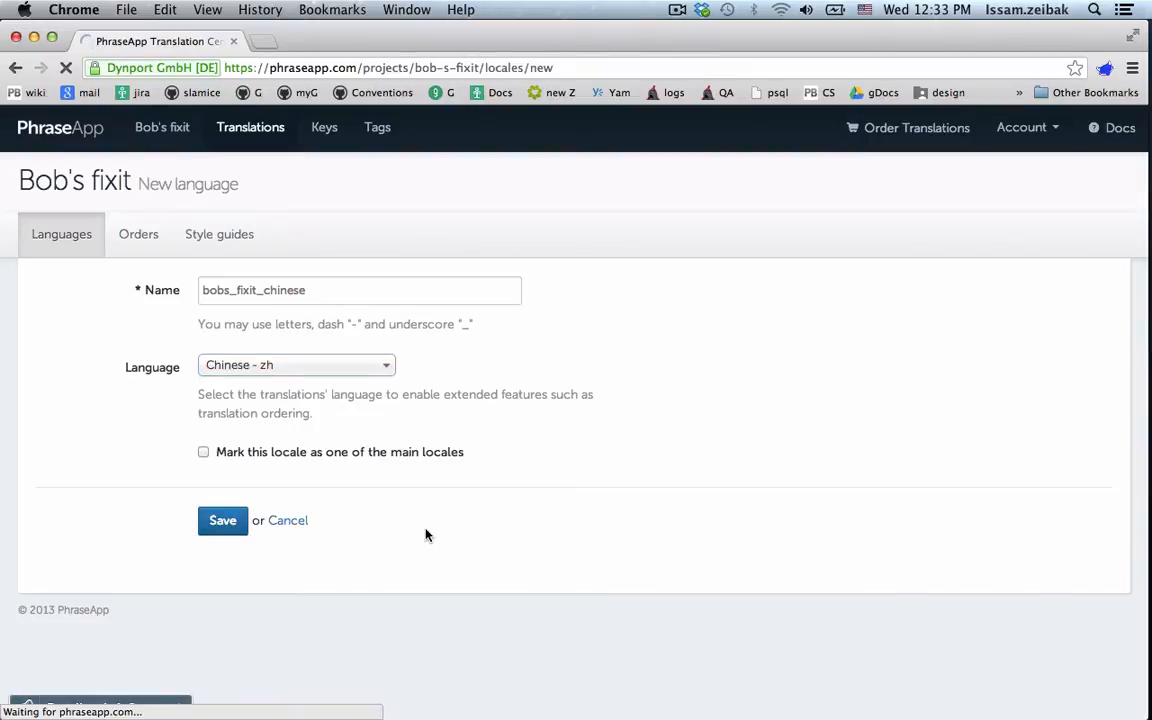
{"action": "left_click", "coordinate": [222, 520]}
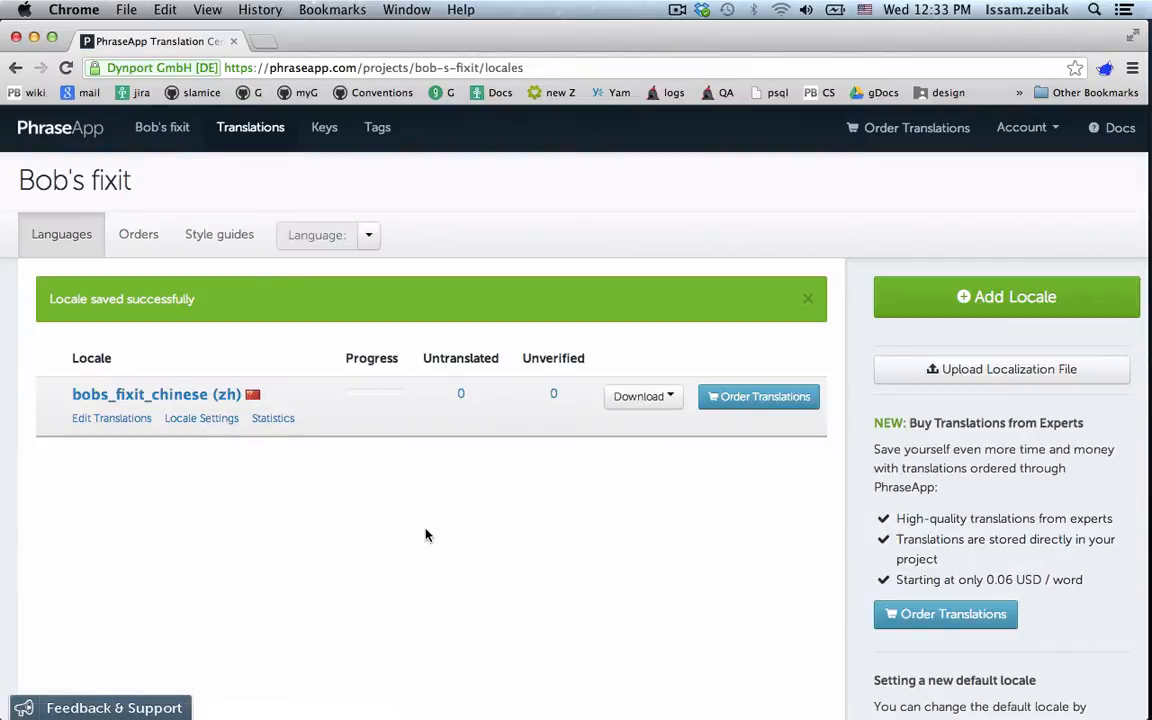
{"action": "mouse_move", "coordinate": [1000, 368]}
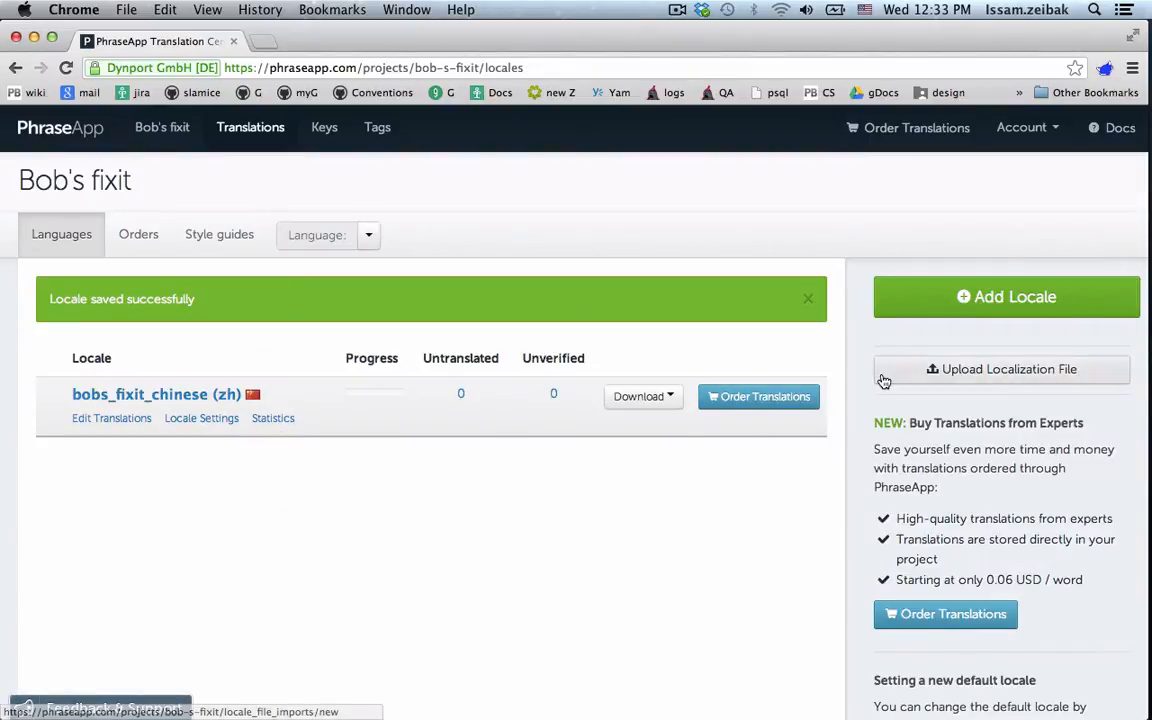
Import general_site_and_blogs.csv into bobs_fixit_chinese, creating 62 keys and 124 translations.
{"action": "left_click", "coordinate": [1004, 368]}
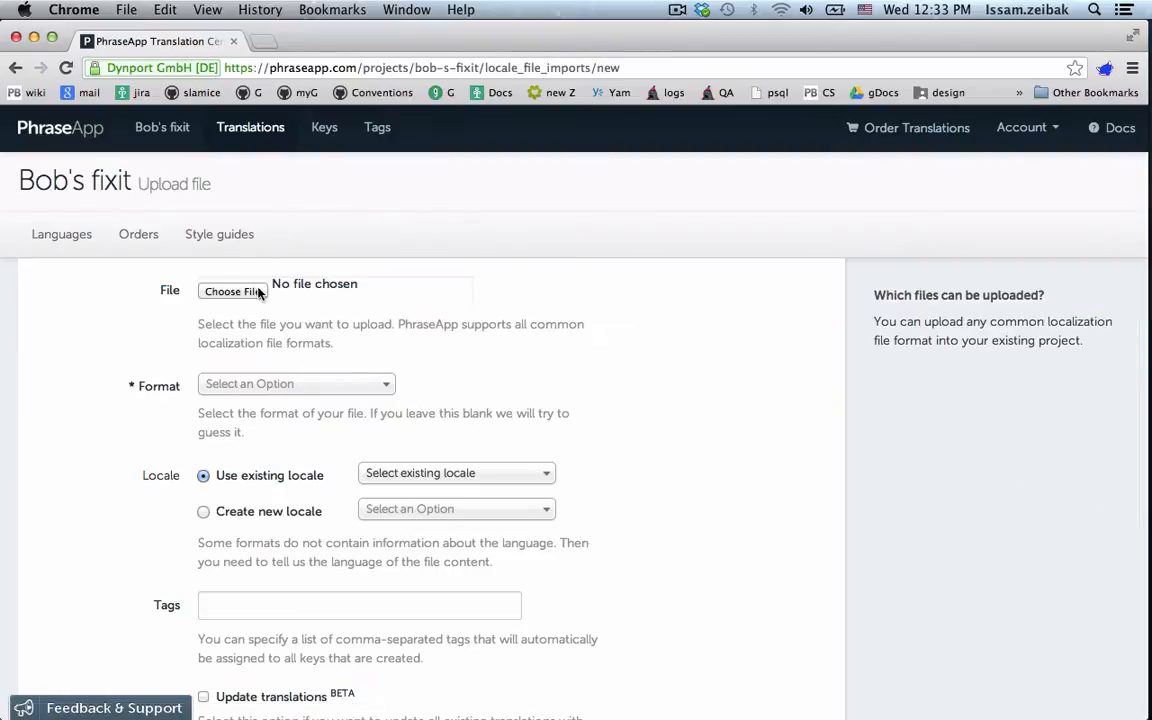
{"action": "left_click", "coordinate": [232, 292]}
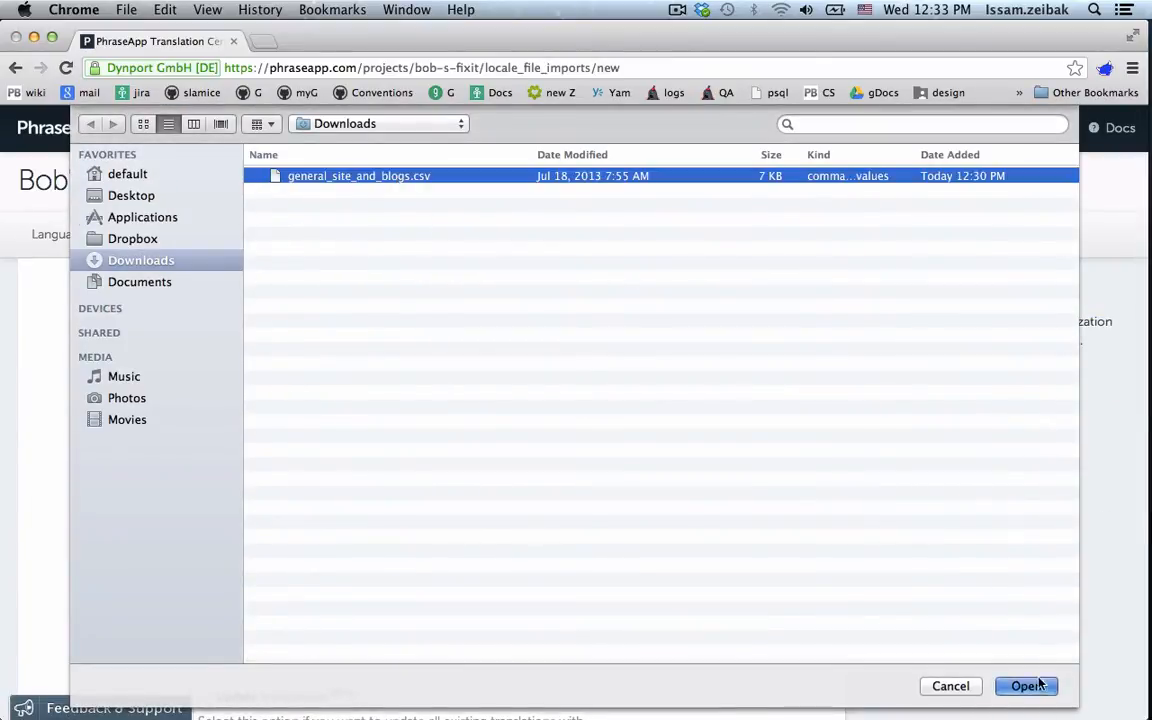
{"action": "left_click", "coordinate": [1028, 686]}
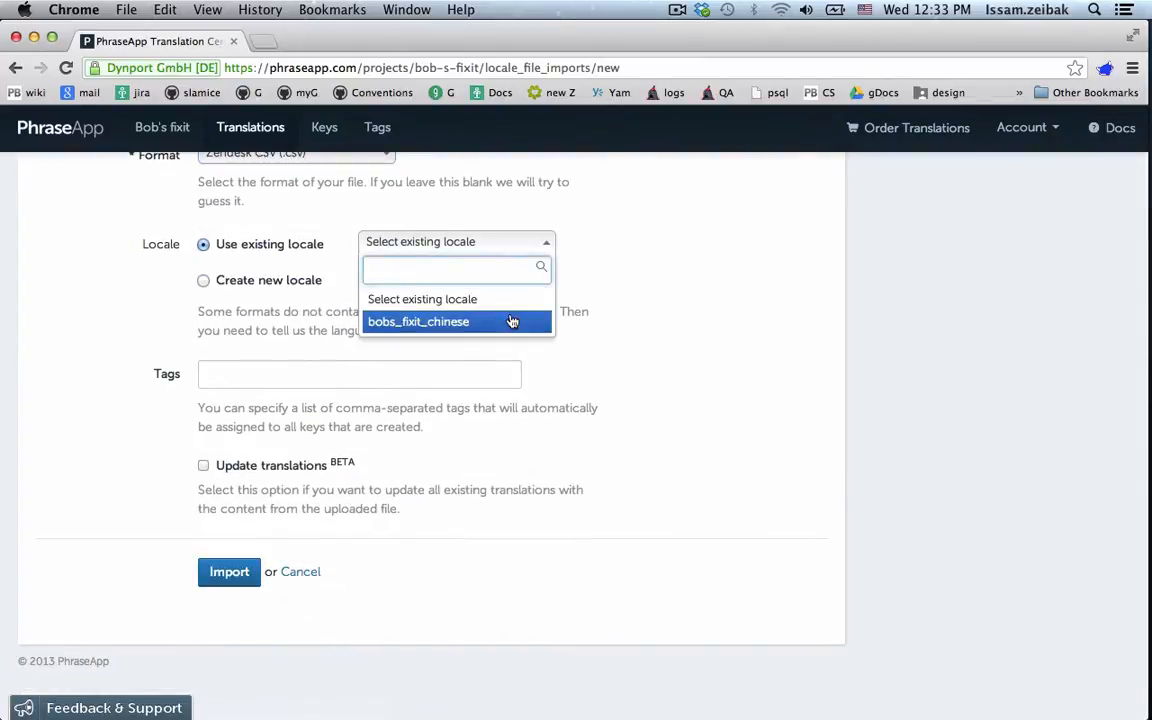
{"action": "left_click", "coordinate": [418, 320]}
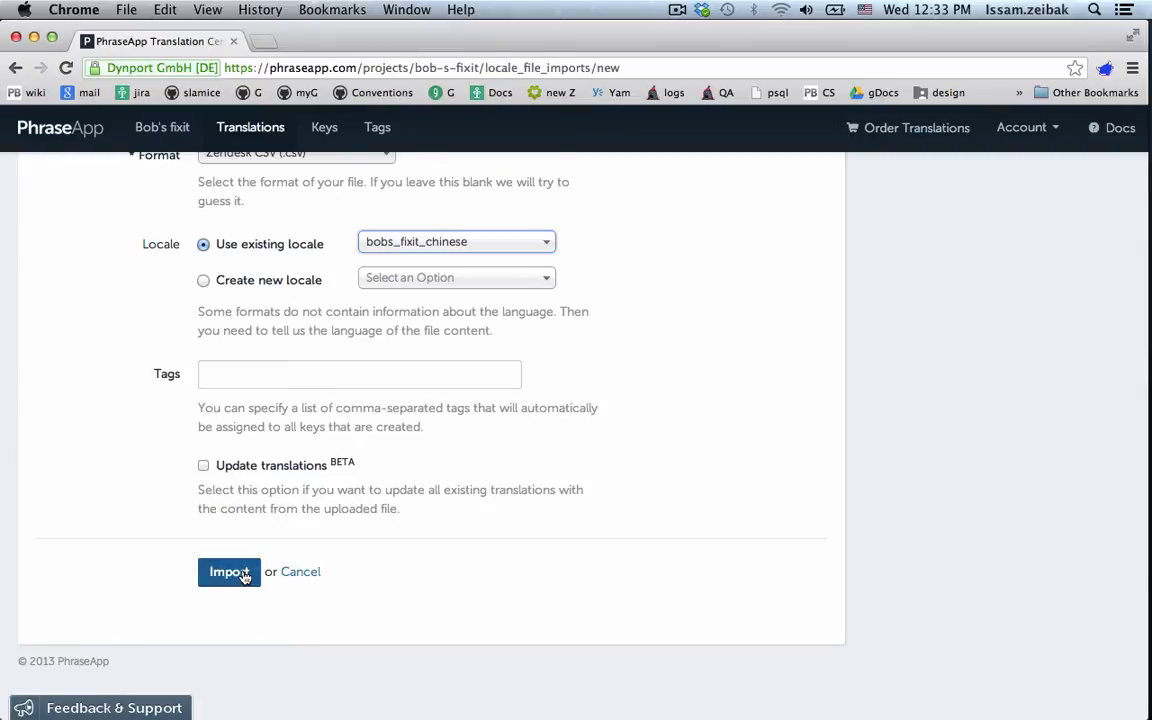
{"action": "left_click", "coordinate": [228, 572]}
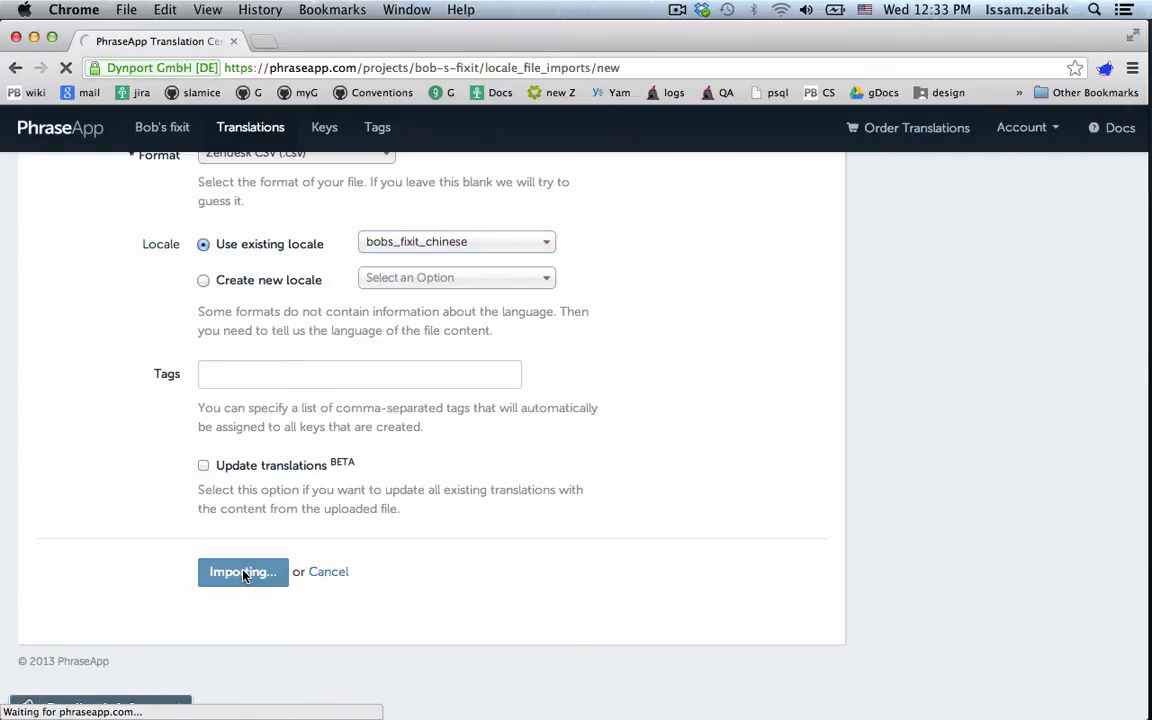
{"action": "left_click", "coordinate": [242, 572]}
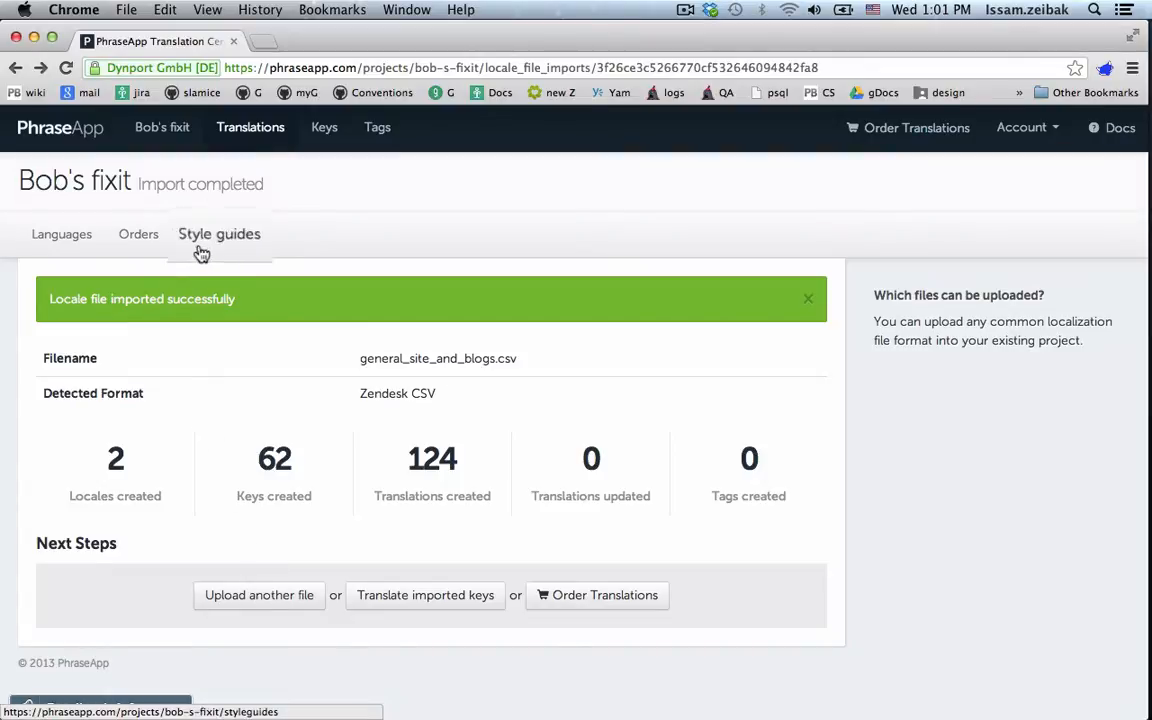
{"action": "left_click", "coordinate": [220, 232]}
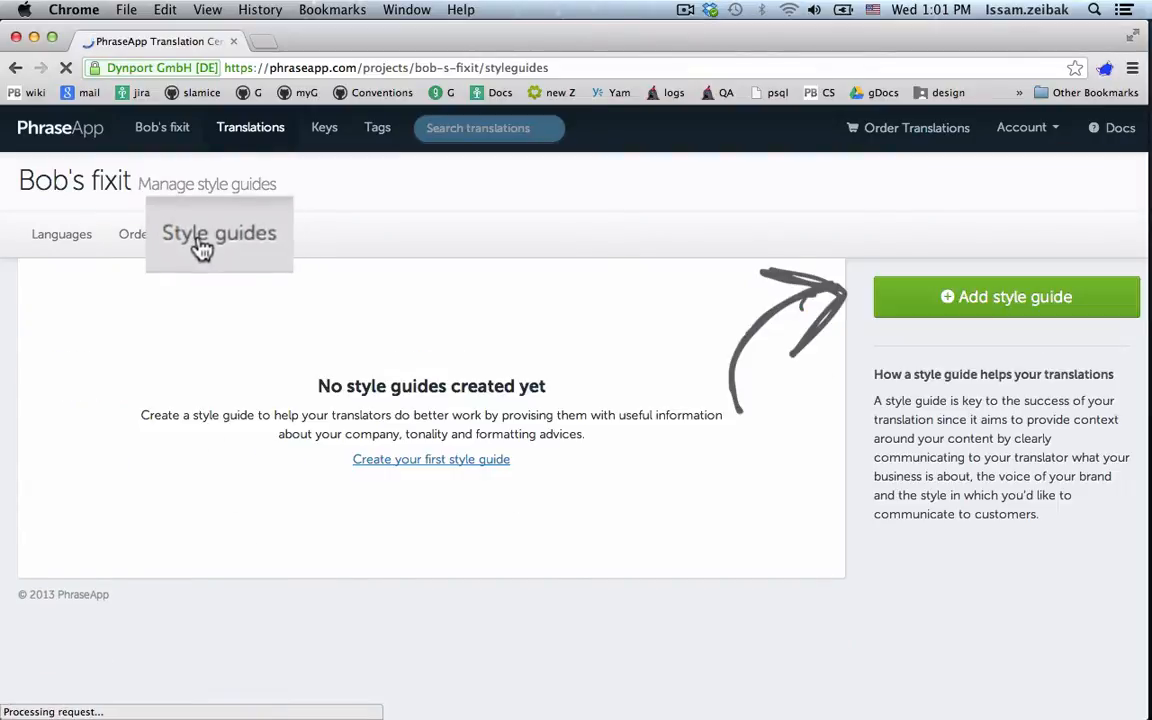
Create a style guide with audience 'Regular home owners / condo' and glossary 'Bob, Robert, PLUMBING', and save.
{"action": "left_click", "coordinate": [220, 232]}
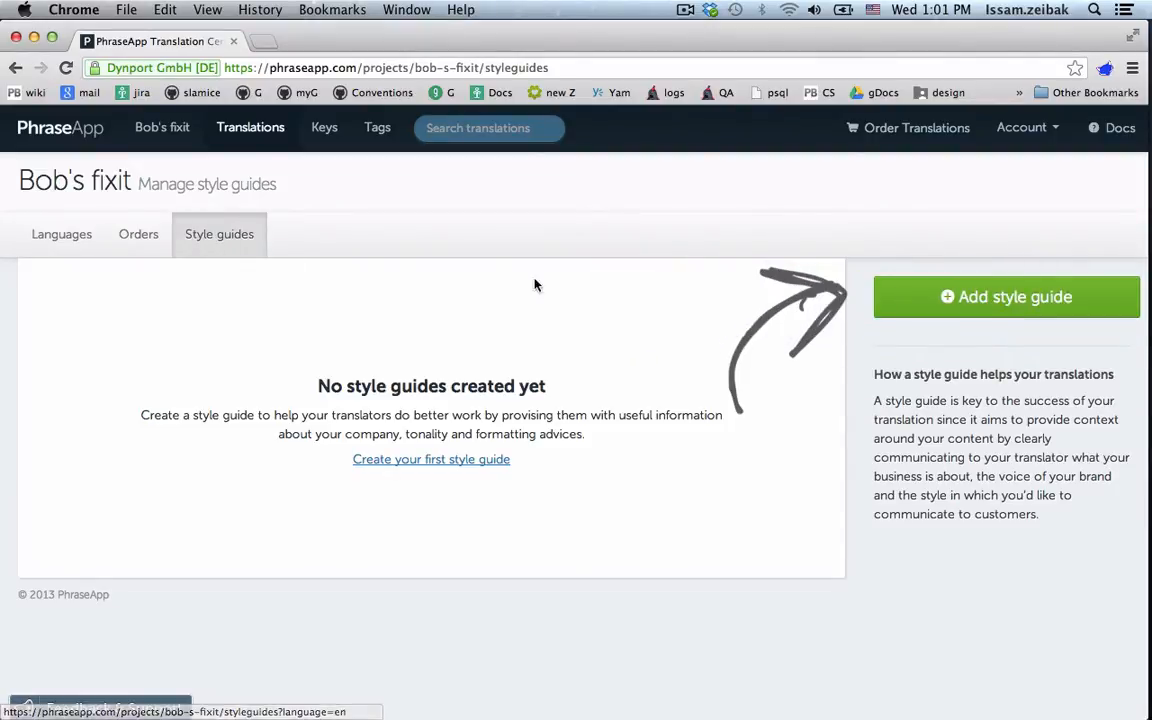
{"action": "type", "text": "Z"}
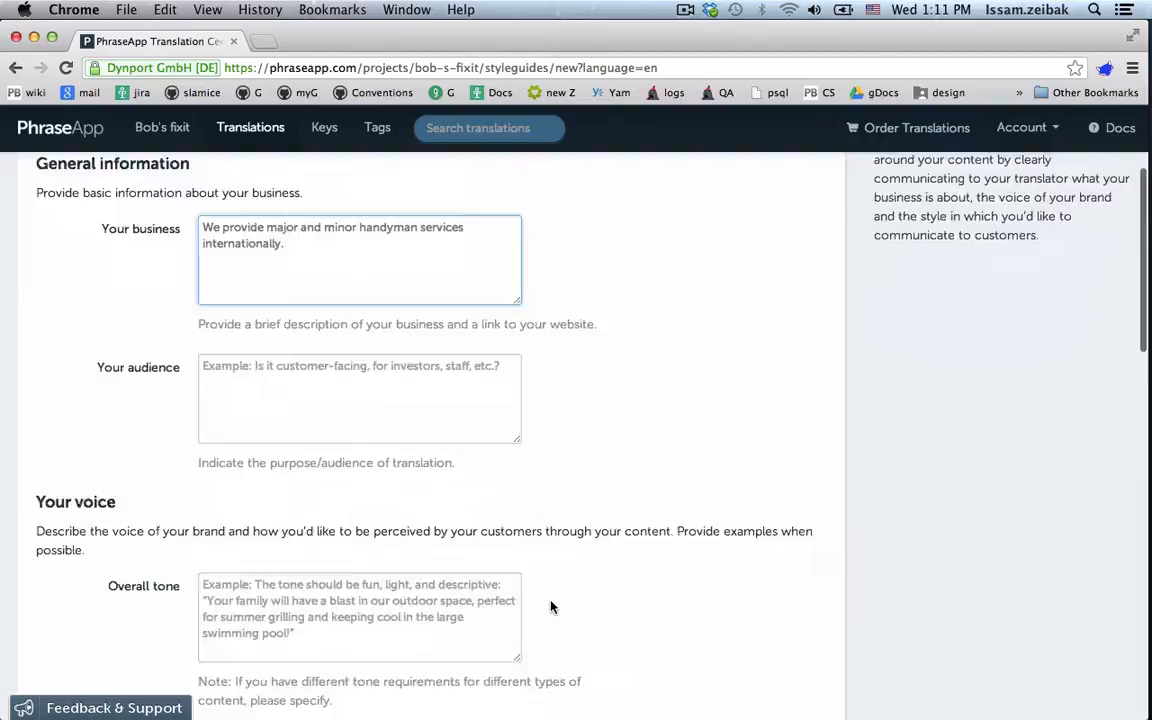
{"action": "type", "text": "Regular home owners / condo"}
{"action": "type", "text": "\"Have a leaky roo"}
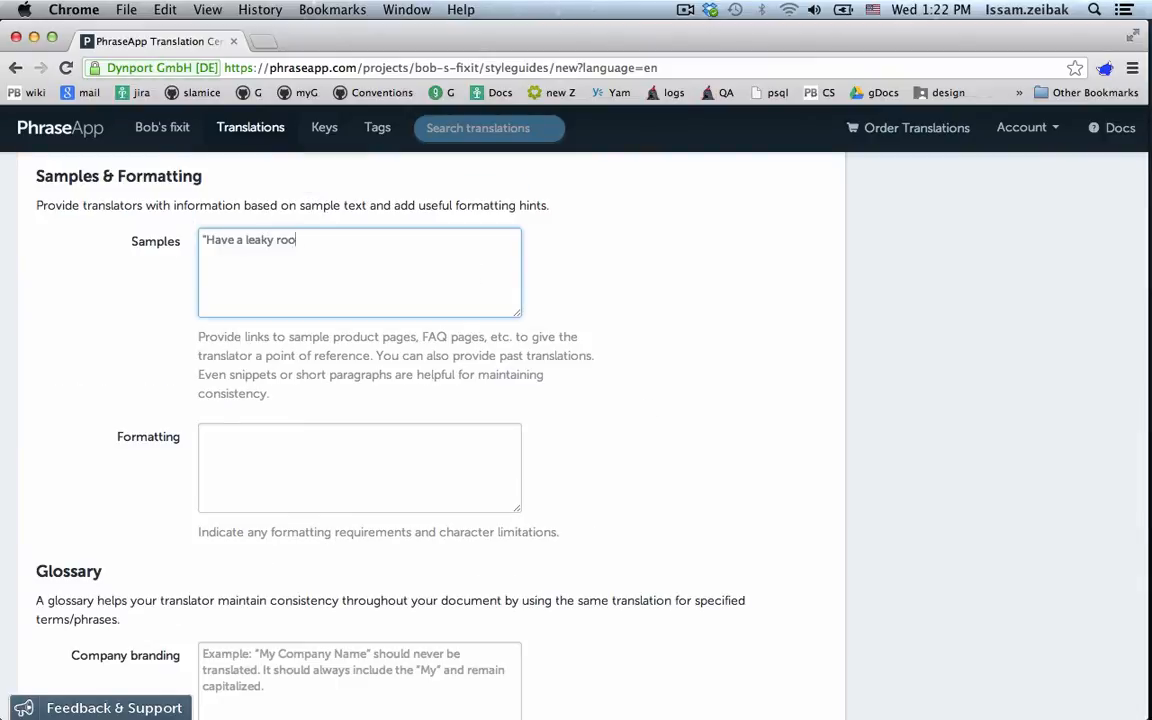
{"action": "scroll", "scroll_direction": "down", "scroll_amount": 3}
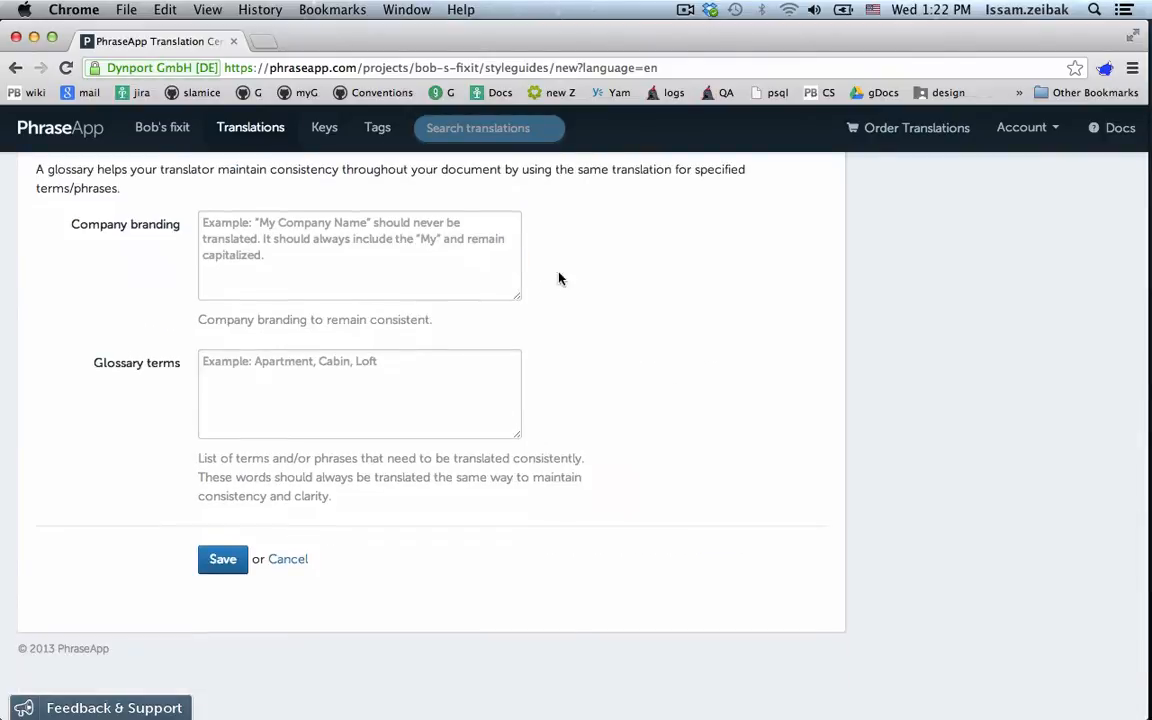
{"action": "type", "text": "Bob, Robert, P"}
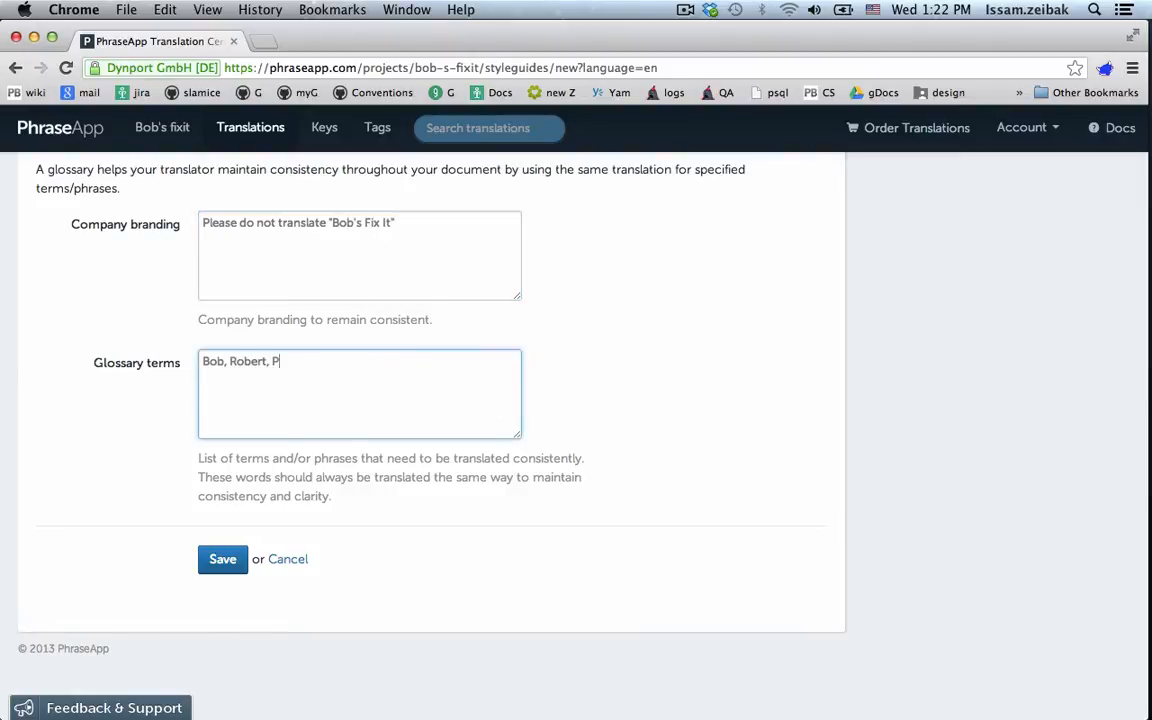
{"action": "type", "text": "LUMBING"}
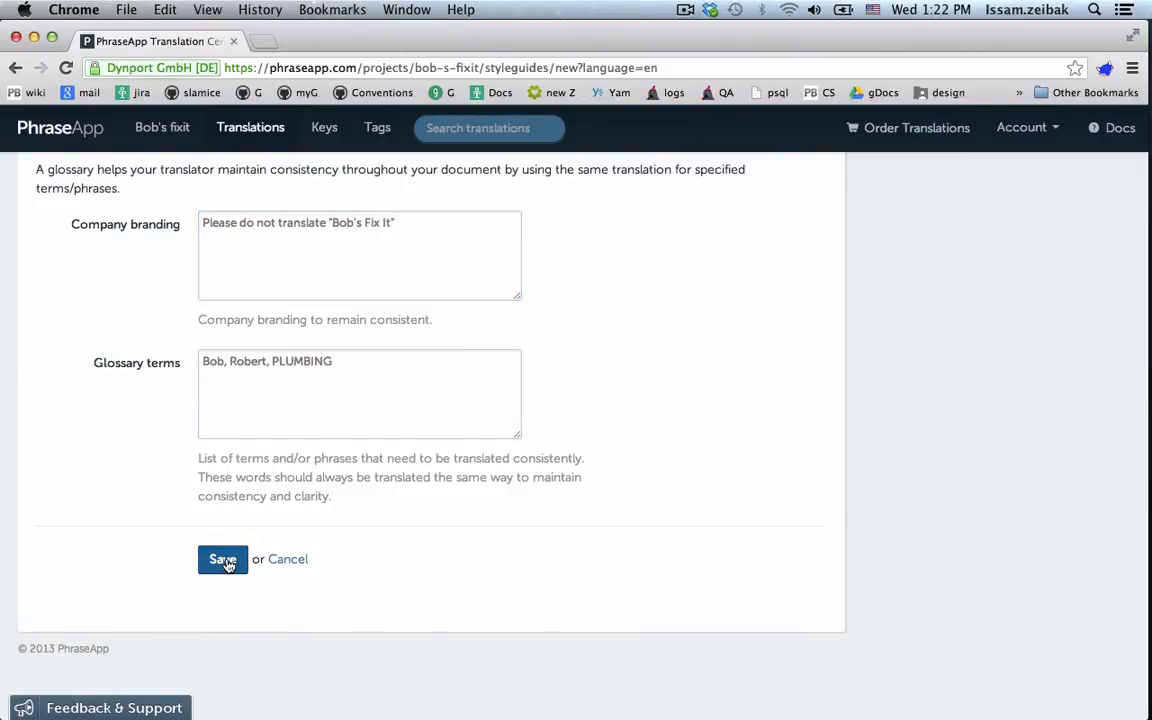
{"action": "left_click", "coordinate": [222, 560]}
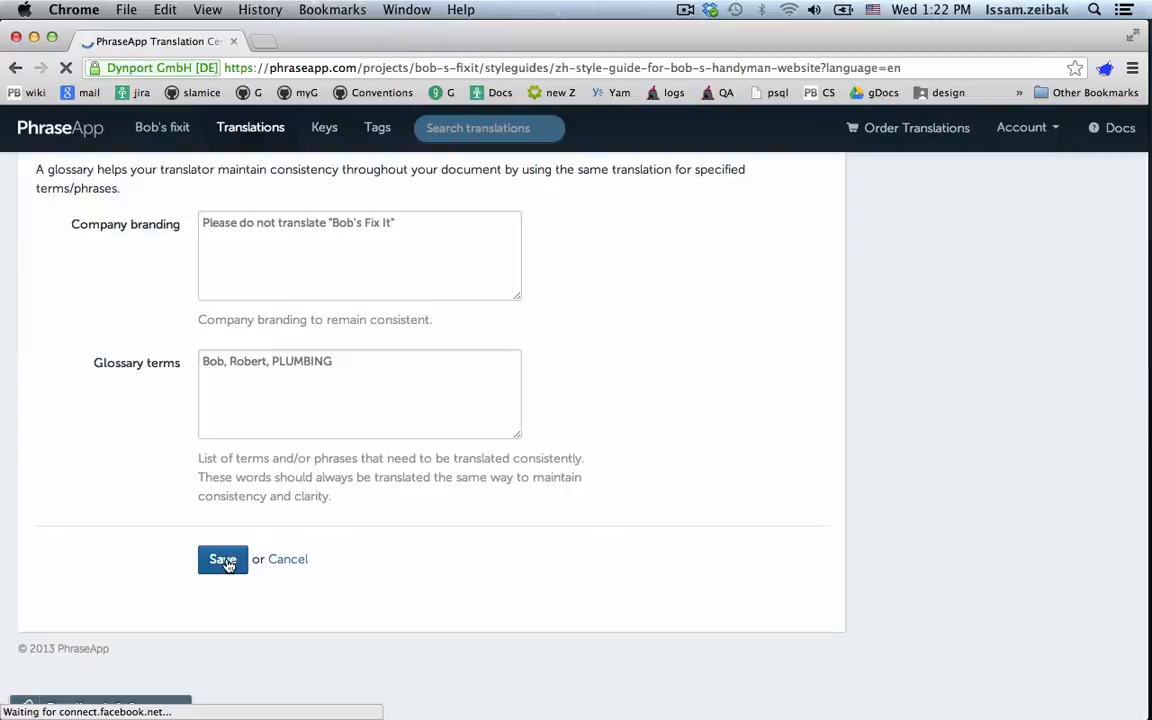
{"action": "left_click", "coordinate": [222, 560]}
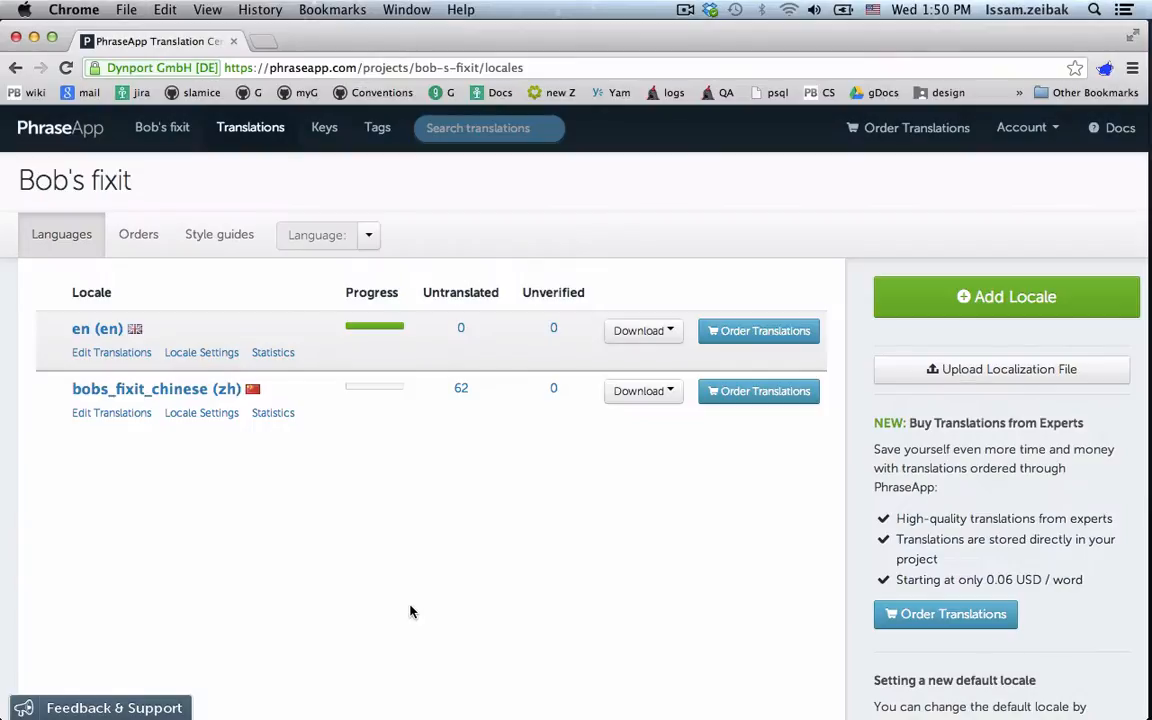
Start a translation order from en into the bobs_fixit_chinese target locale.
{"action": "left_click", "coordinate": [138, 234]}
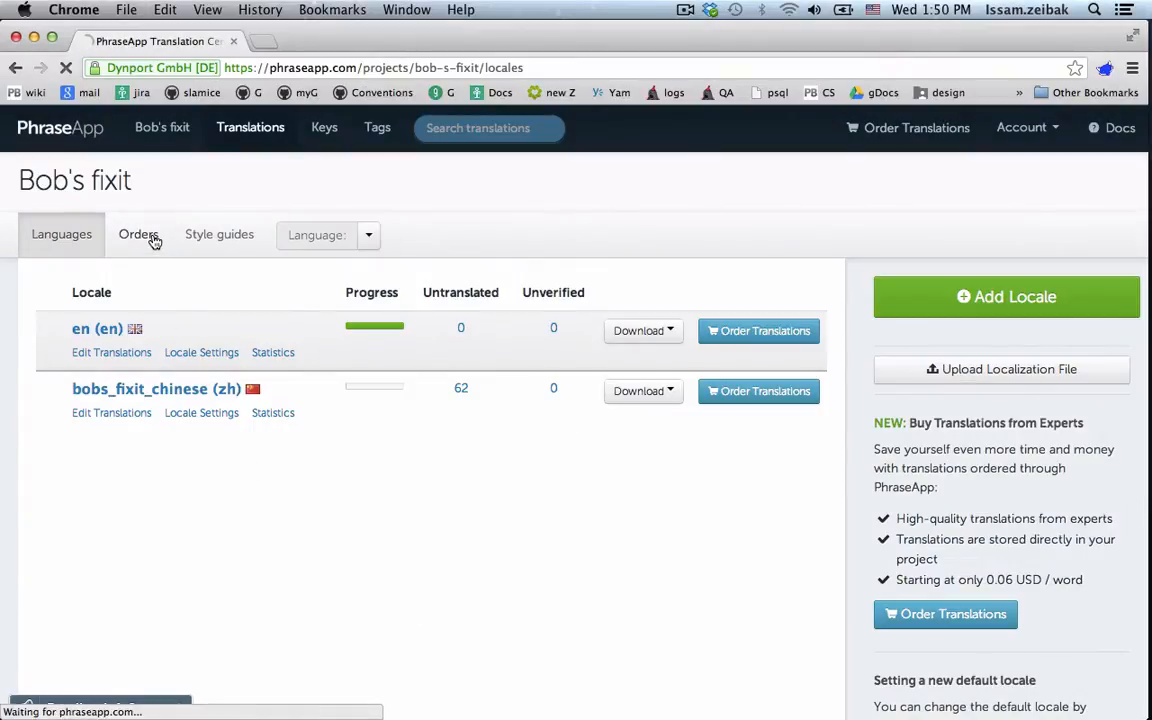
{"action": "left_click", "coordinate": [138, 234]}
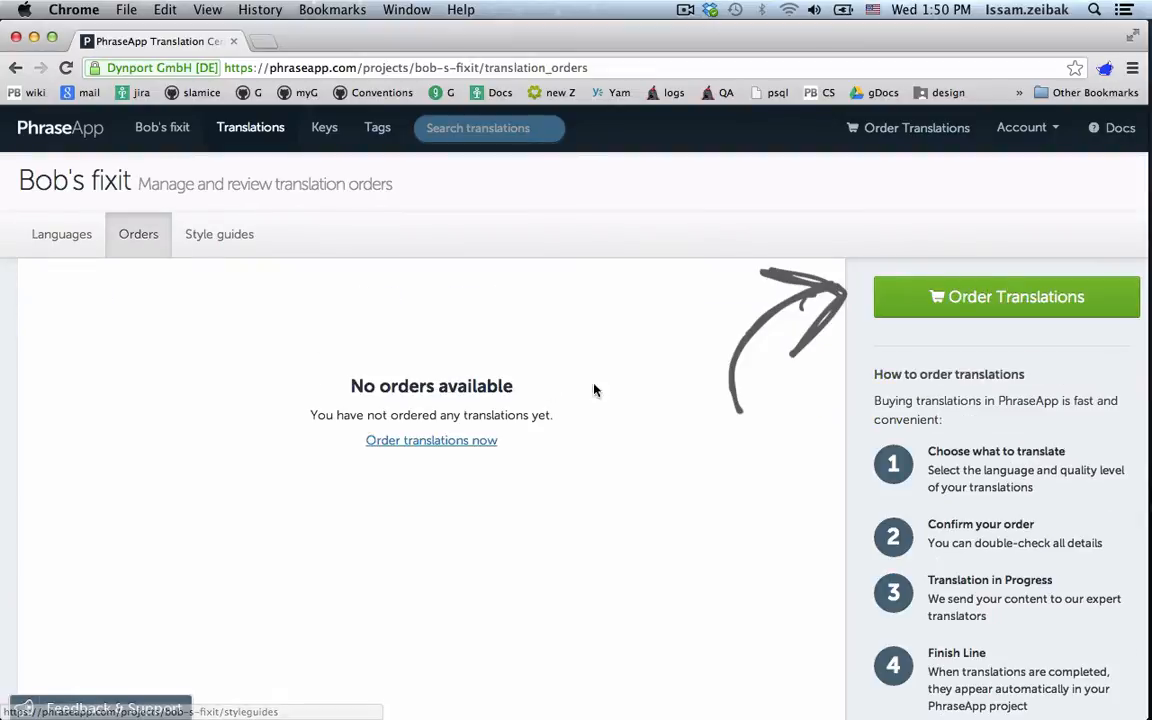
{"action": "left_click", "coordinate": [1006, 296]}
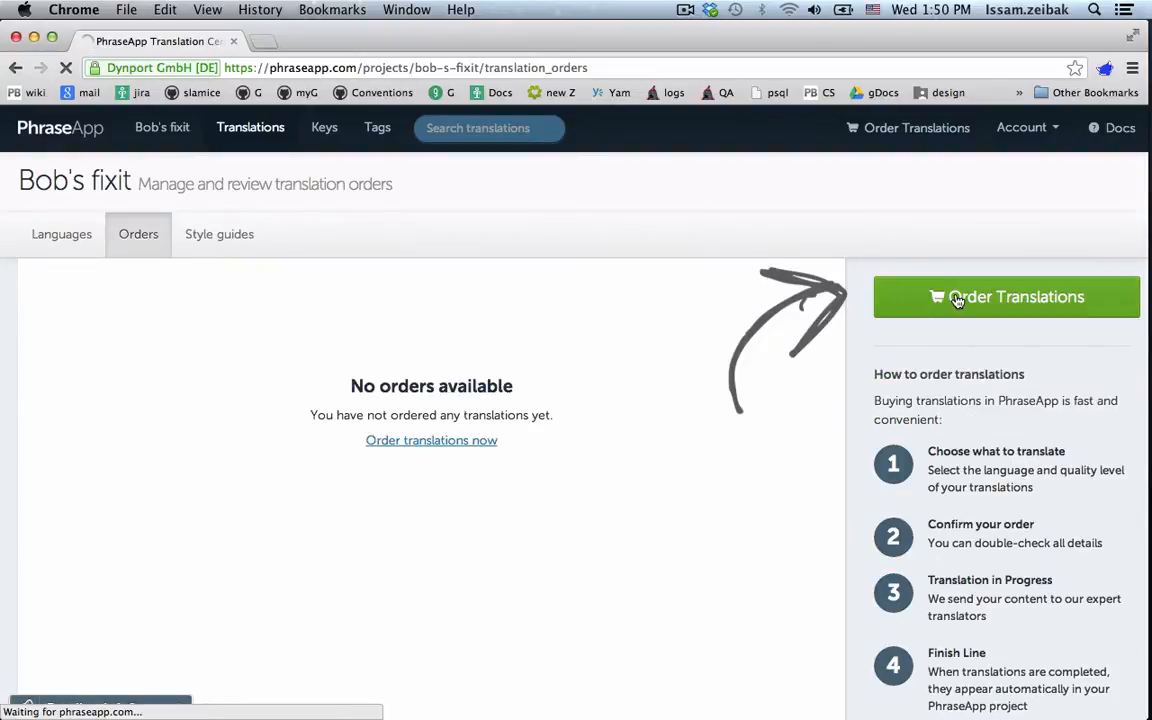
{"action": "left_click", "coordinate": [1004, 296]}
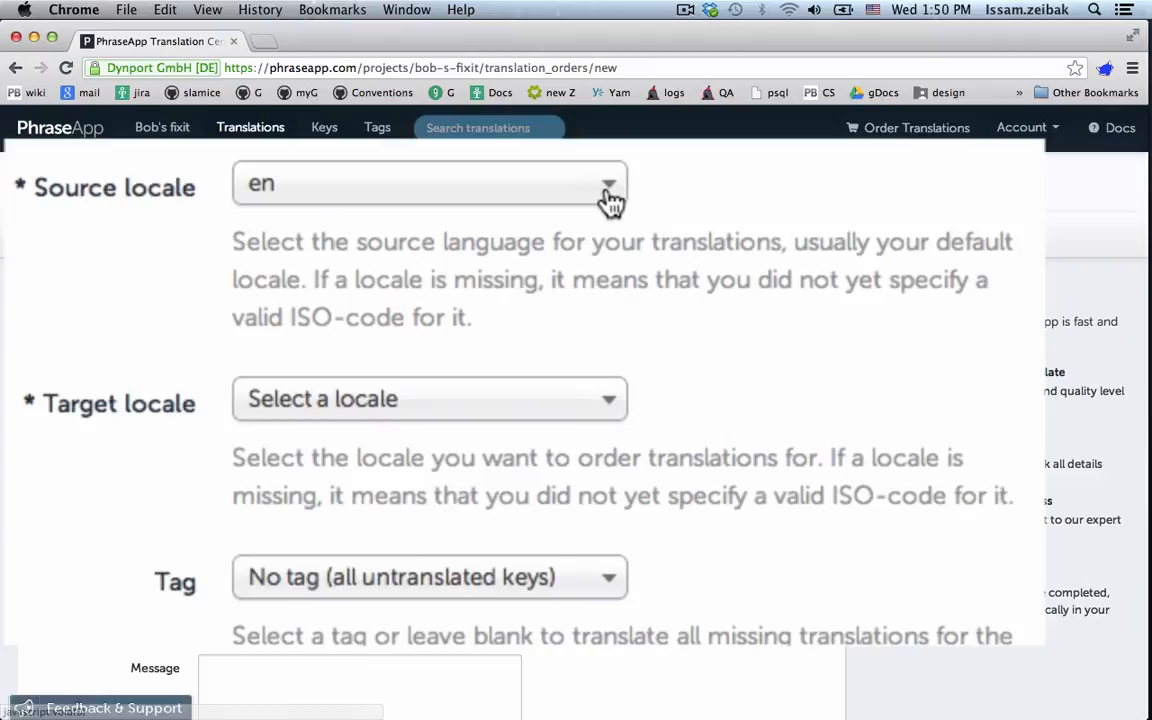
{"action": "left_click", "coordinate": [428, 398]}
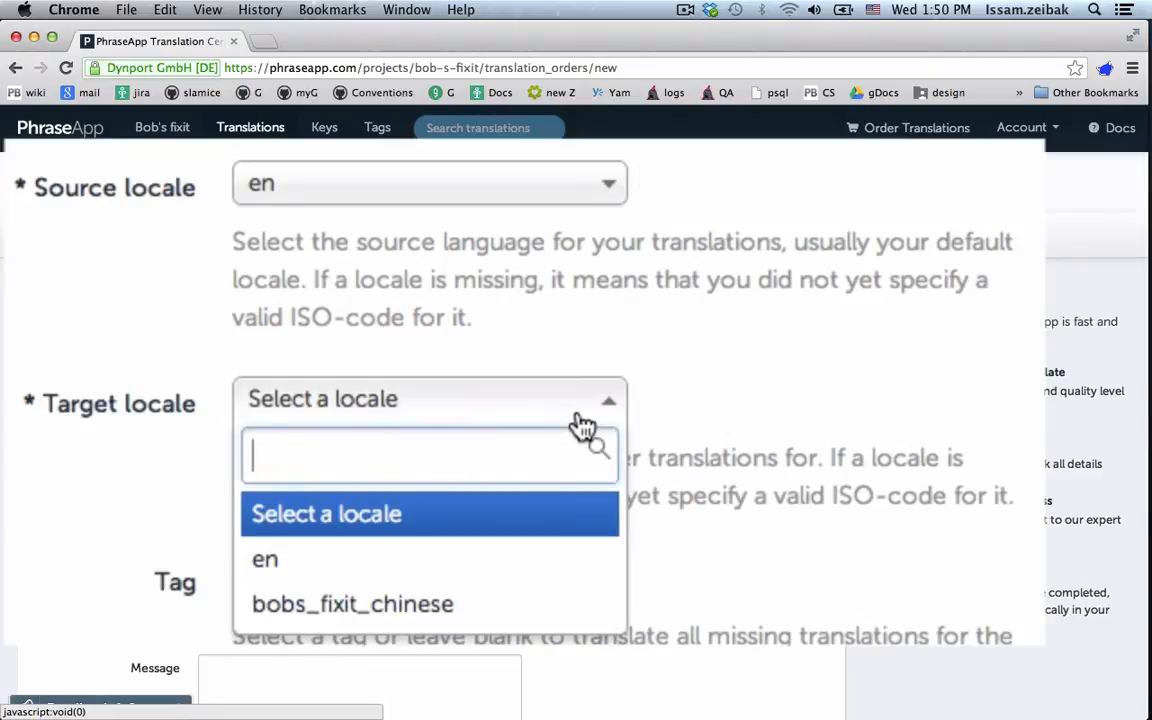
{"action": "left_click", "coordinate": [352, 604]}
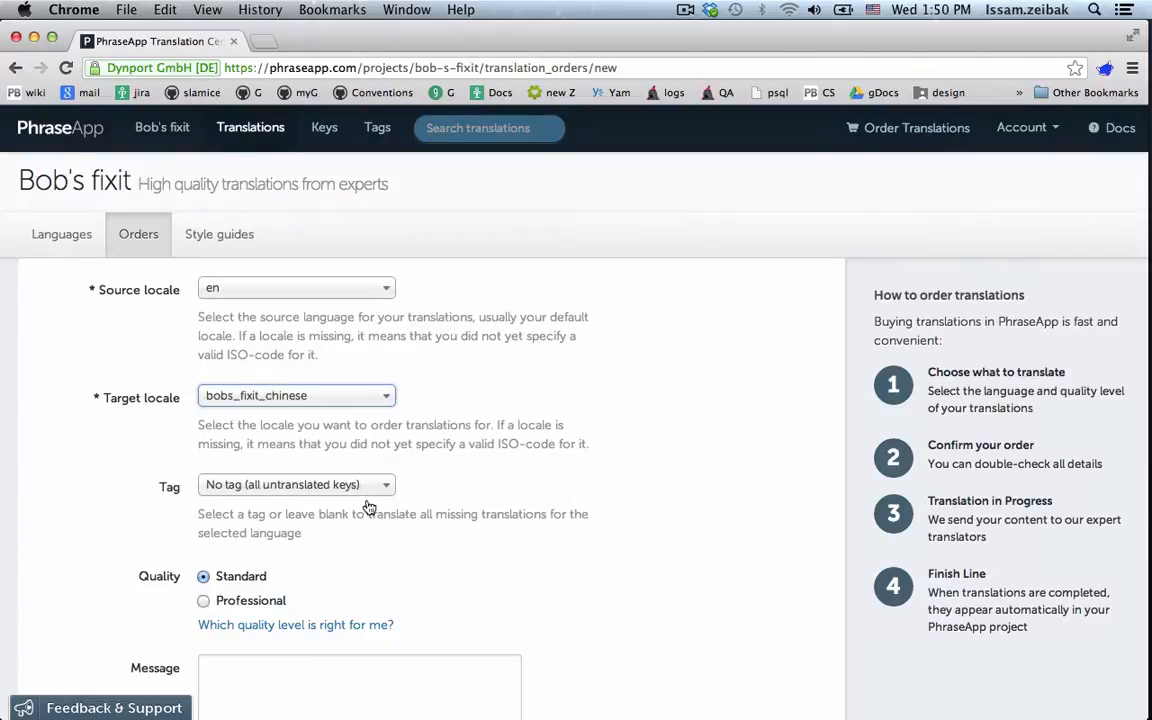
{"action": "scroll", "scroll_direction": "down", "scroll_amount": 3}
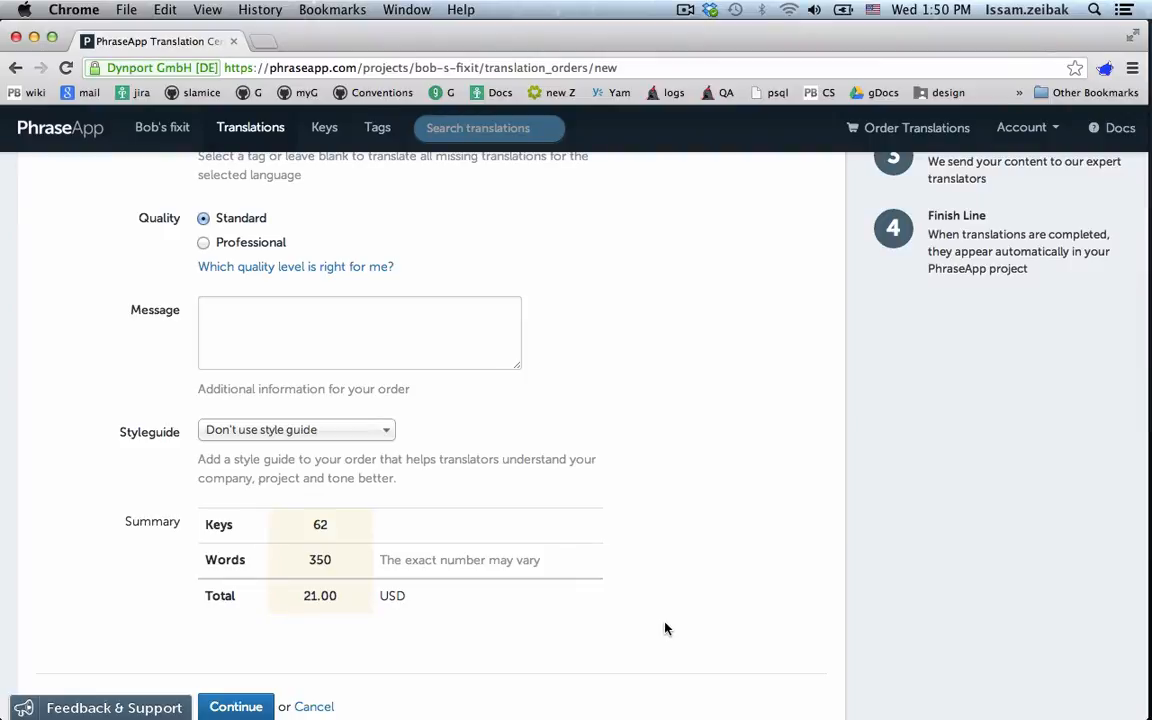
{"action": "type", "text": "This is"}
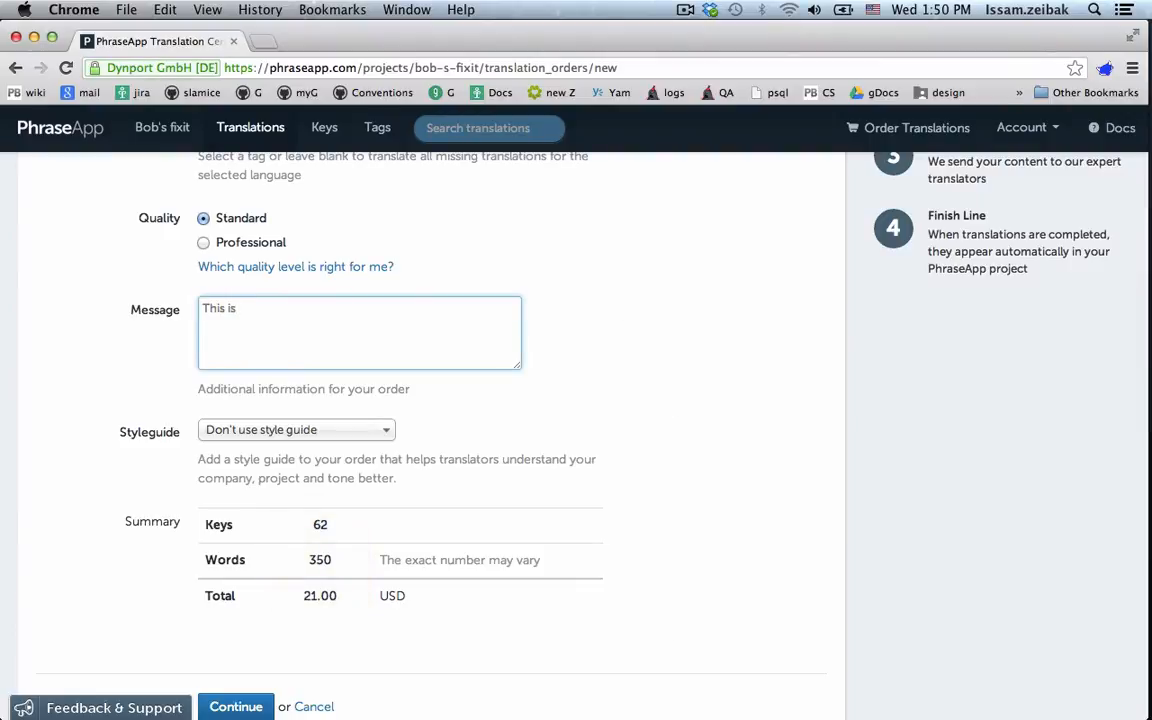
{"action": "type", "text": "for www.bobsfixit.com/"}
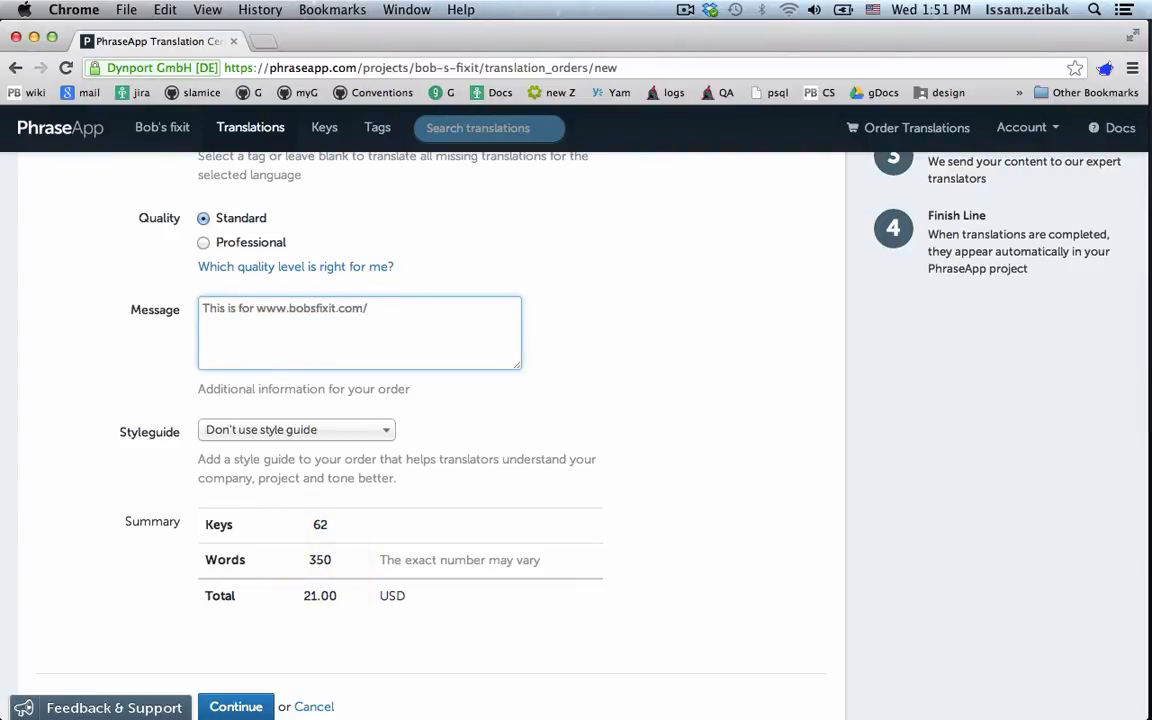
{"action": "type", "text": "zh. Please pay close attention to the style guide."}
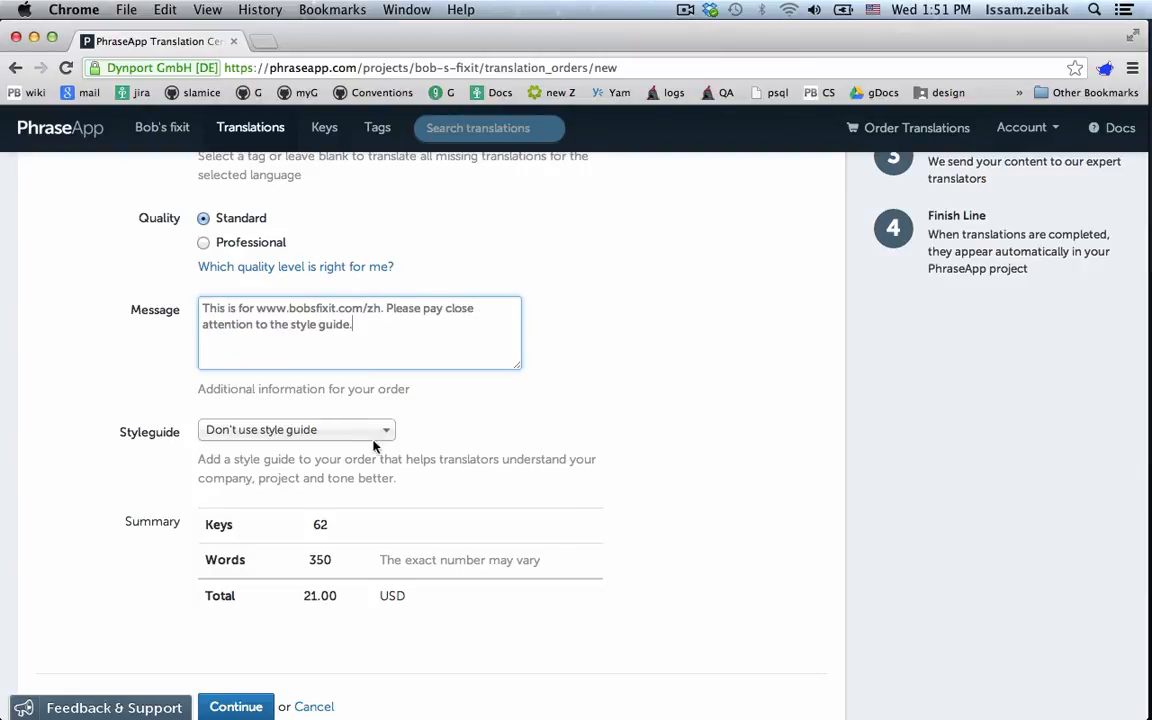
{"action": "left_click", "coordinate": [296, 428]}
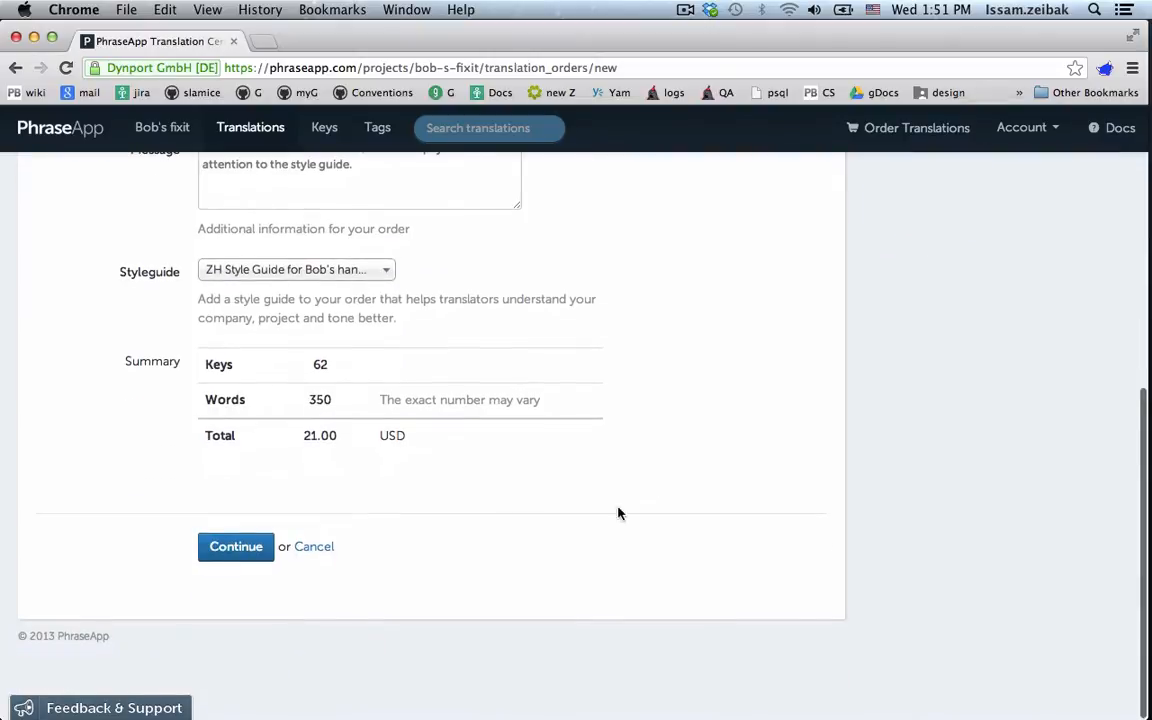
{"action": "left_click", "coordinate": [236, 546]}
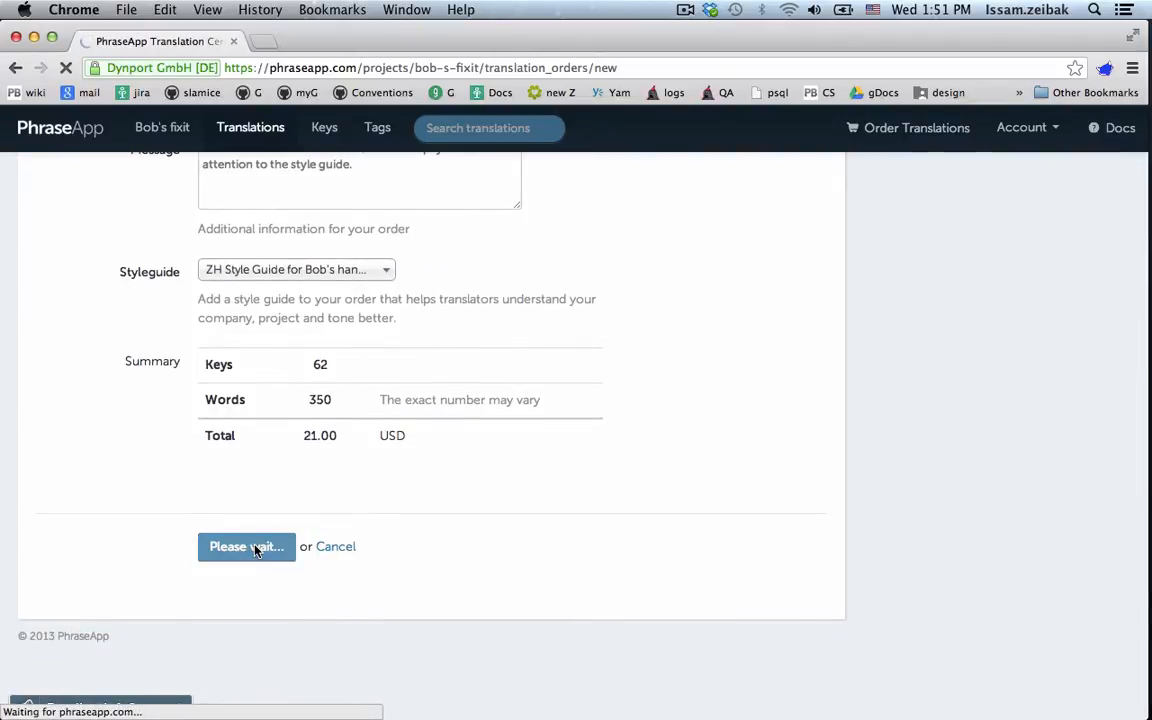
{"action": "left_click", "coordinate": [246, 546]}
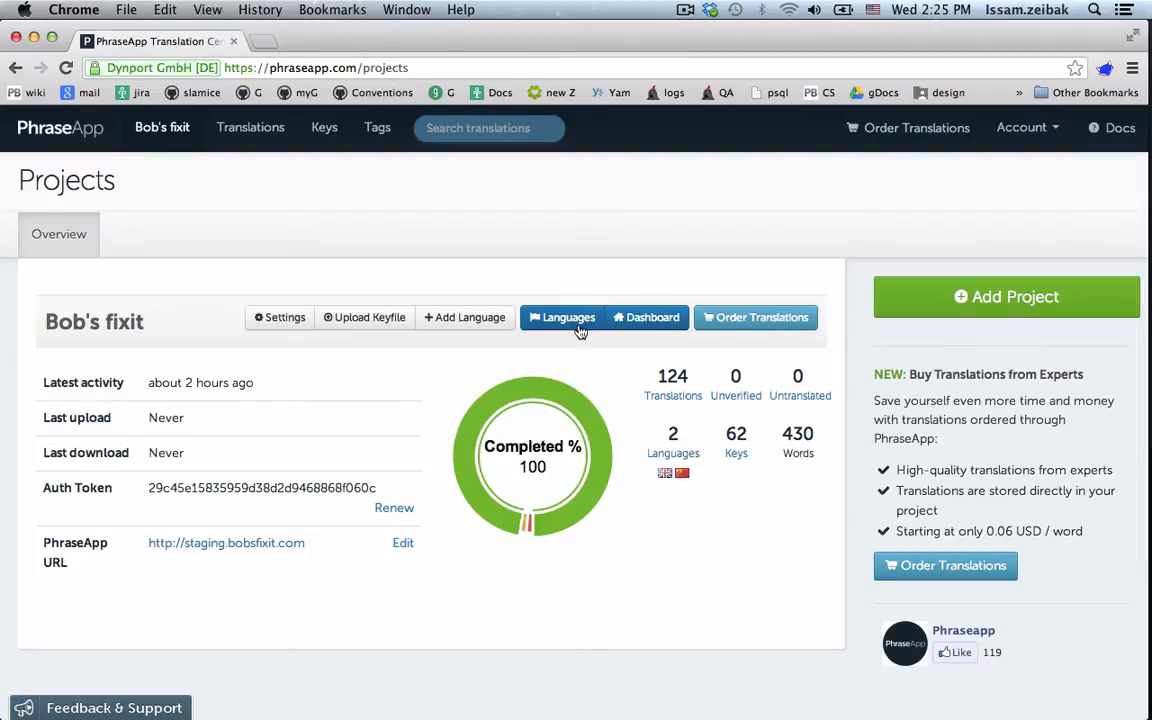
View the Chinese locale's download formats, then browse Gengo's PhraseApp partner page.
{"action": "left_click", "coordinate": [562, 316]}
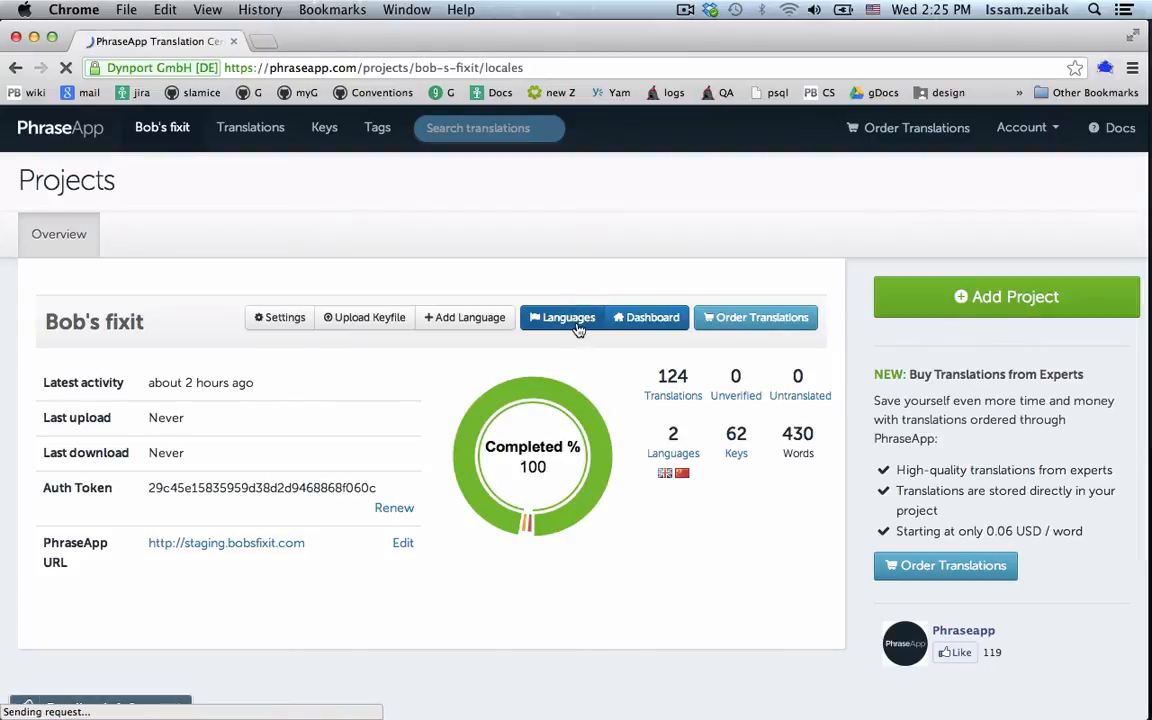
{"action": "left_click", "coordinate": [560, 316]}
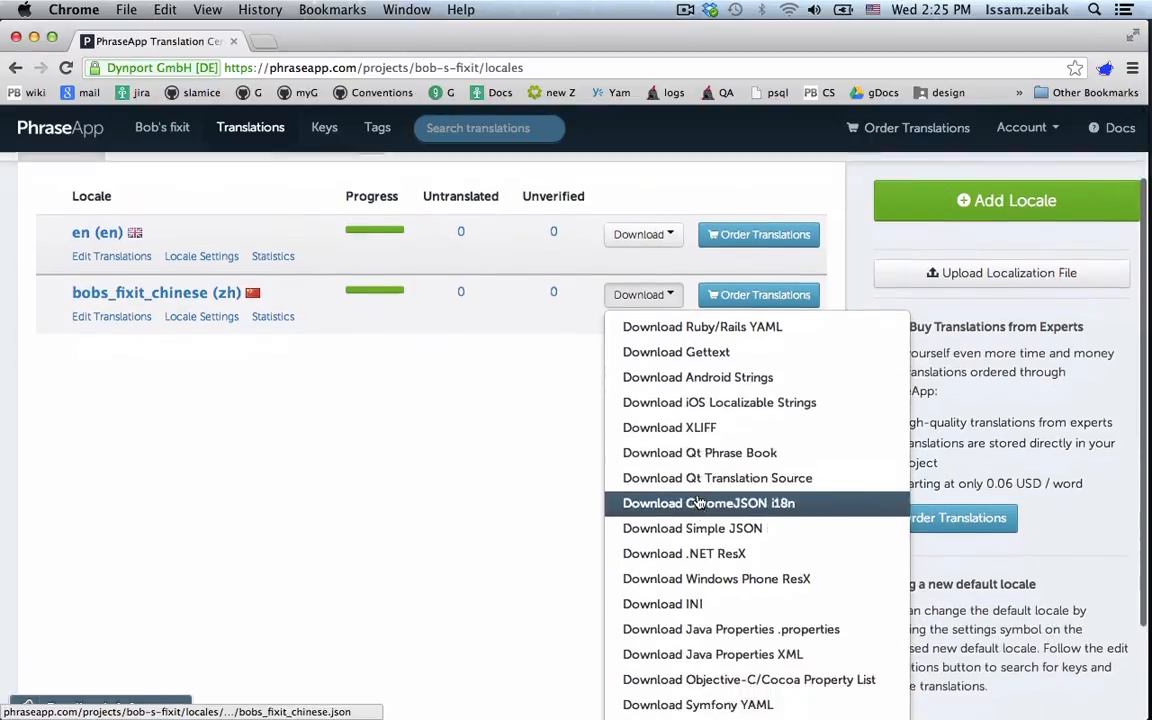
{"action": "scroll", "scroll_direction": "down", "scroll_amount": 3}
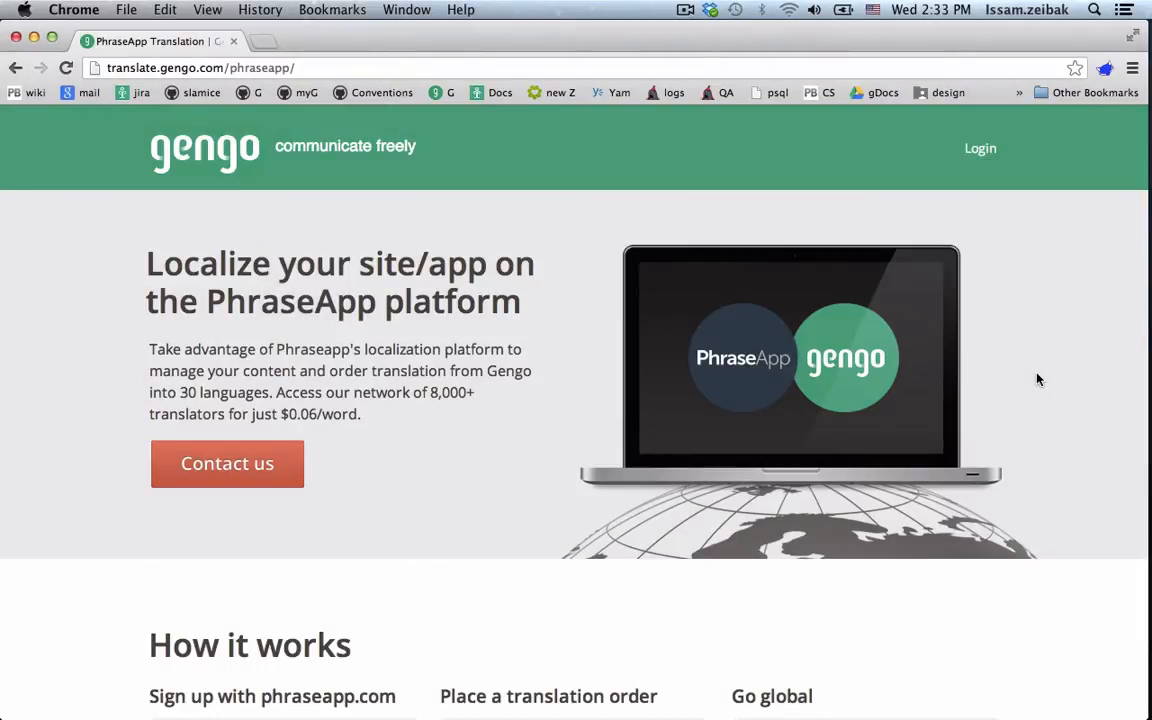
{"action": "scroll", "scroll_direction": "down", "scroll_amount": 3}
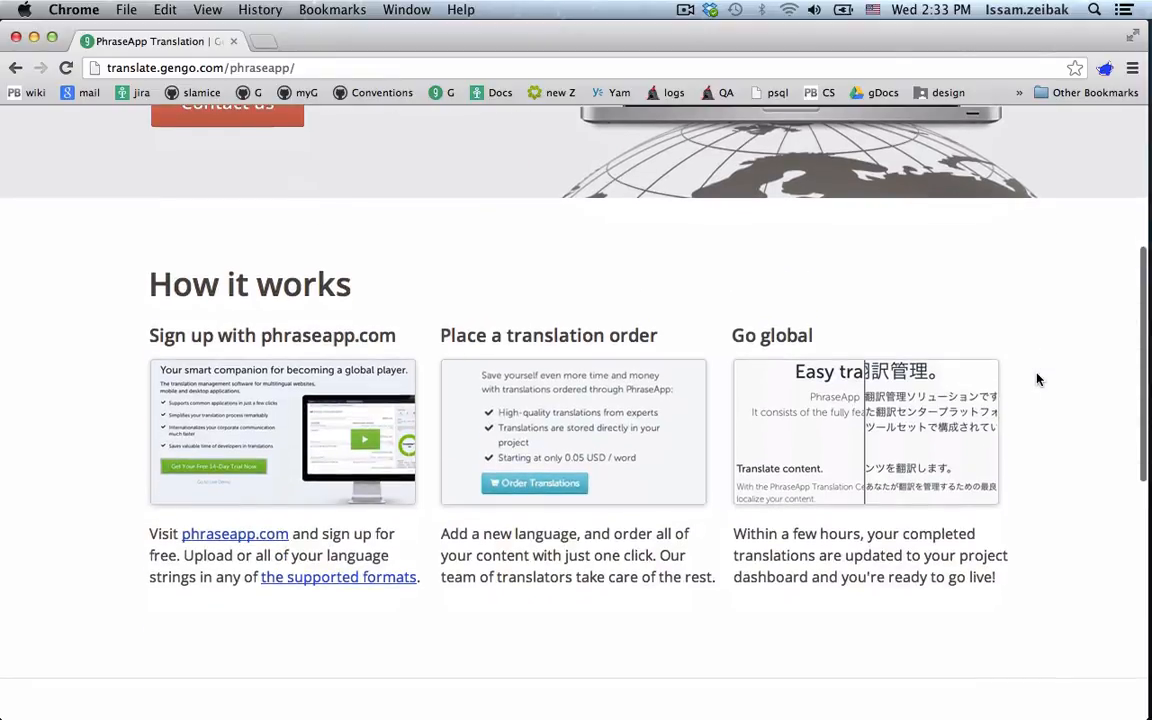